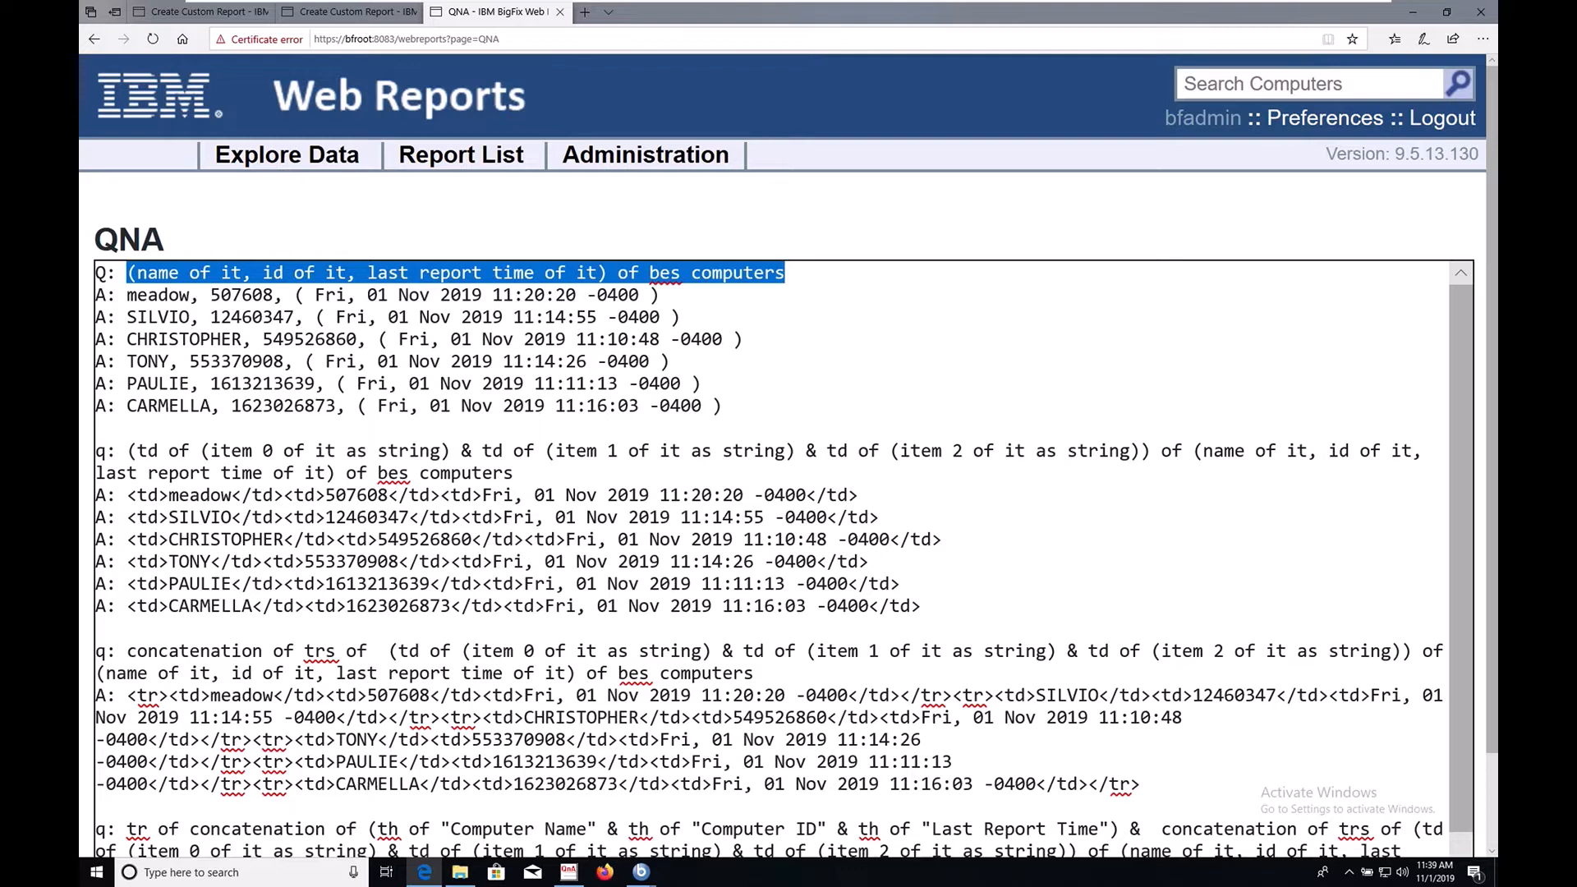
{"action": "mouse_move", "coordinate": [390, 296]}
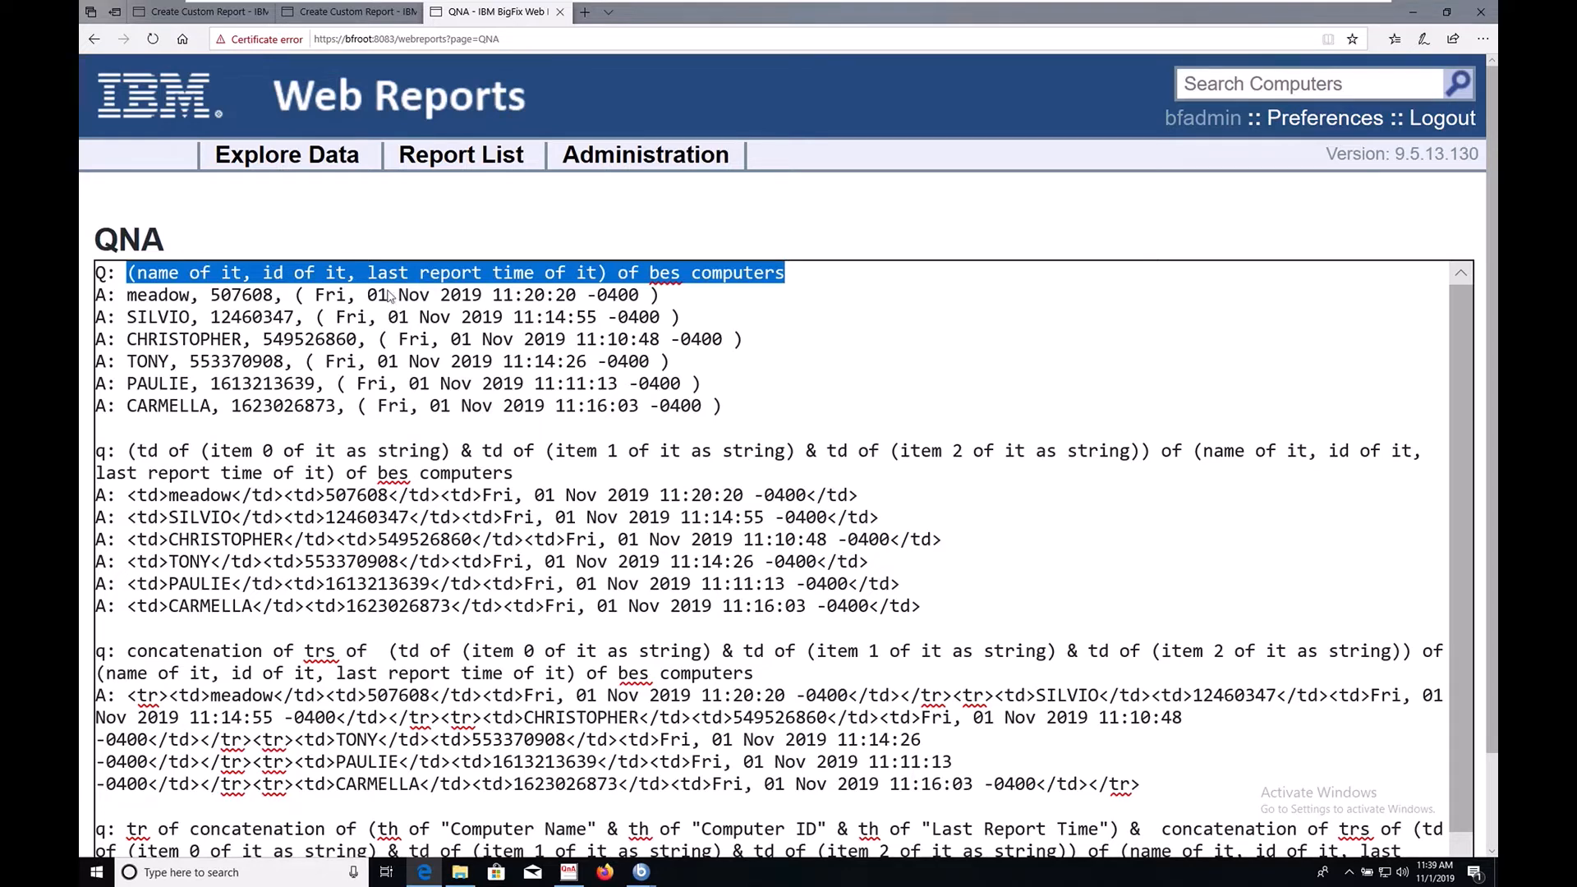
{"action": "mouse_move", "coordinate": [463, 281]}
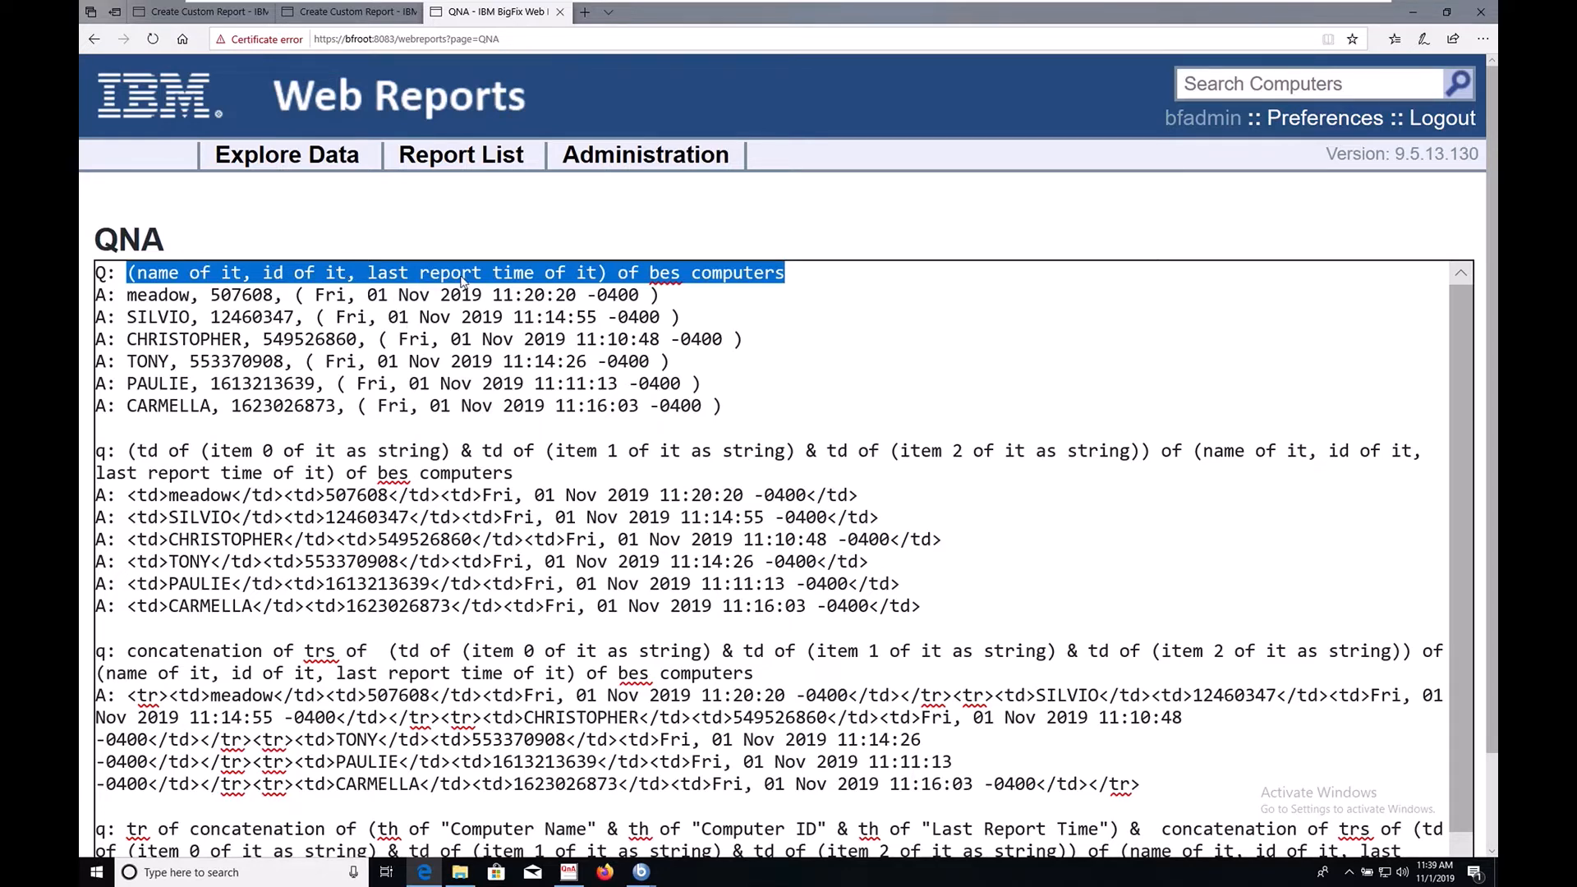
Compare the first draft's run-together preview with the second draft's bordered HTML table
{"action": "left_click", "coordinate": [462, 272]}
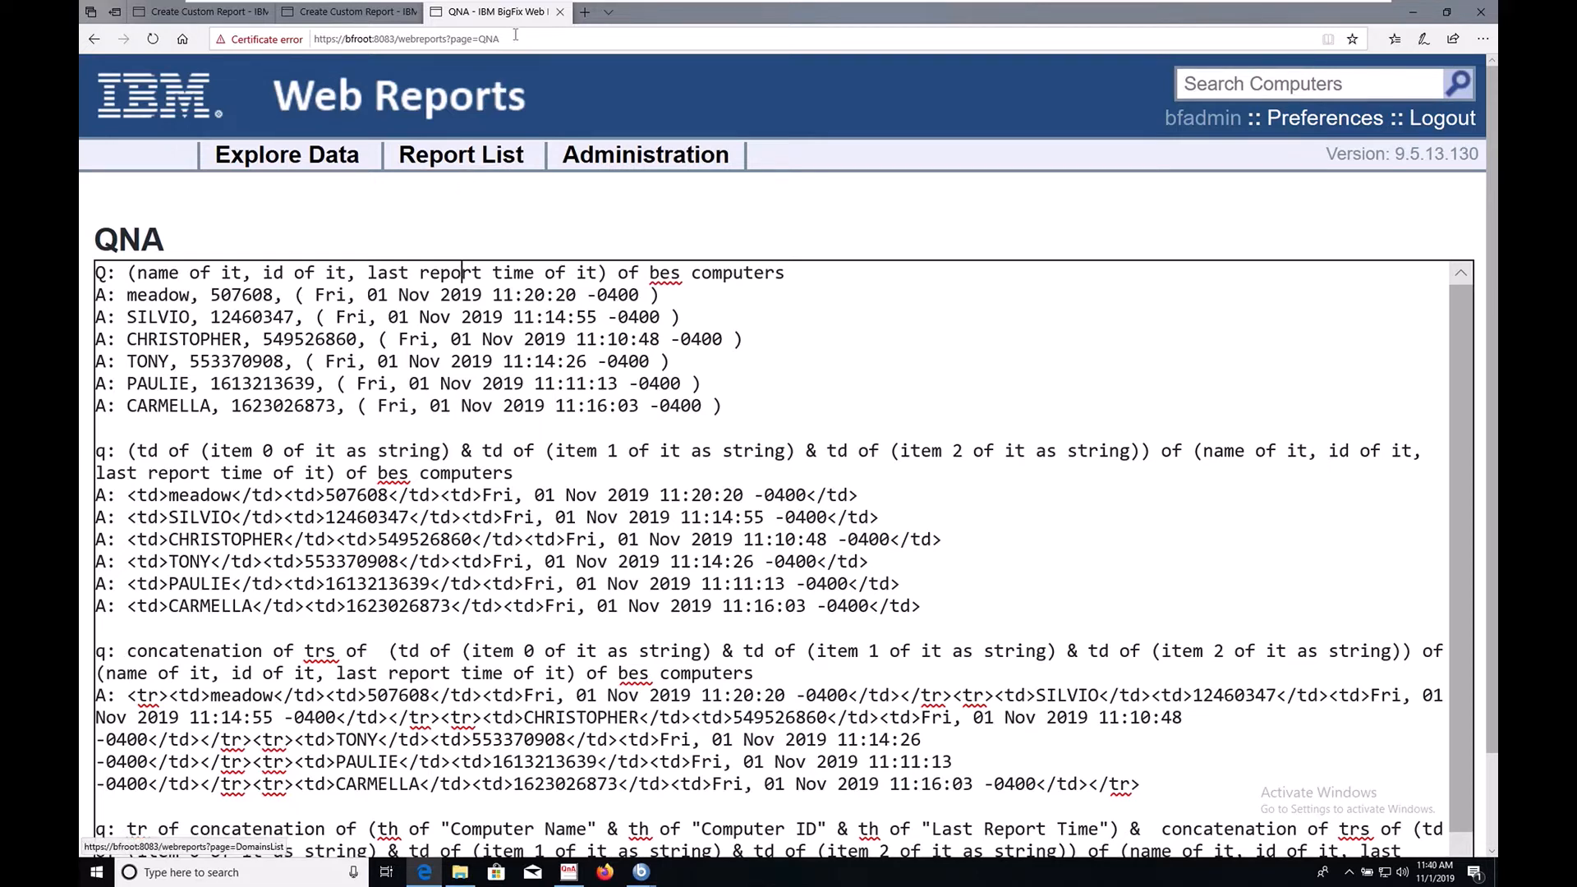
{"action": "left_click", "coordinate": [405, 39]}
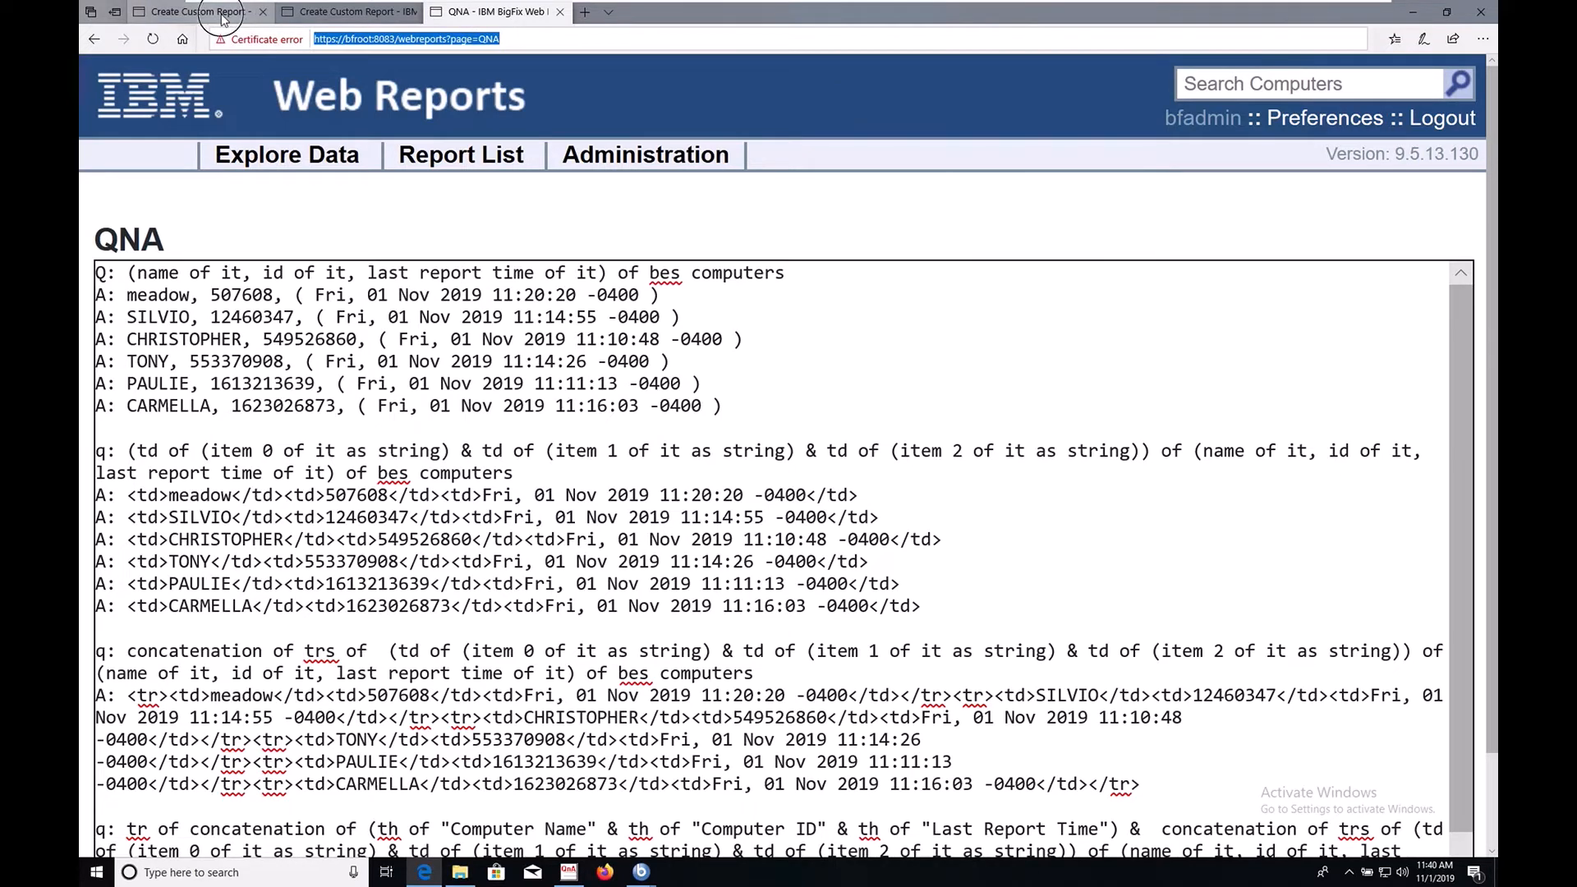
{"action": "left_click", "coordinate": [191, 10]}
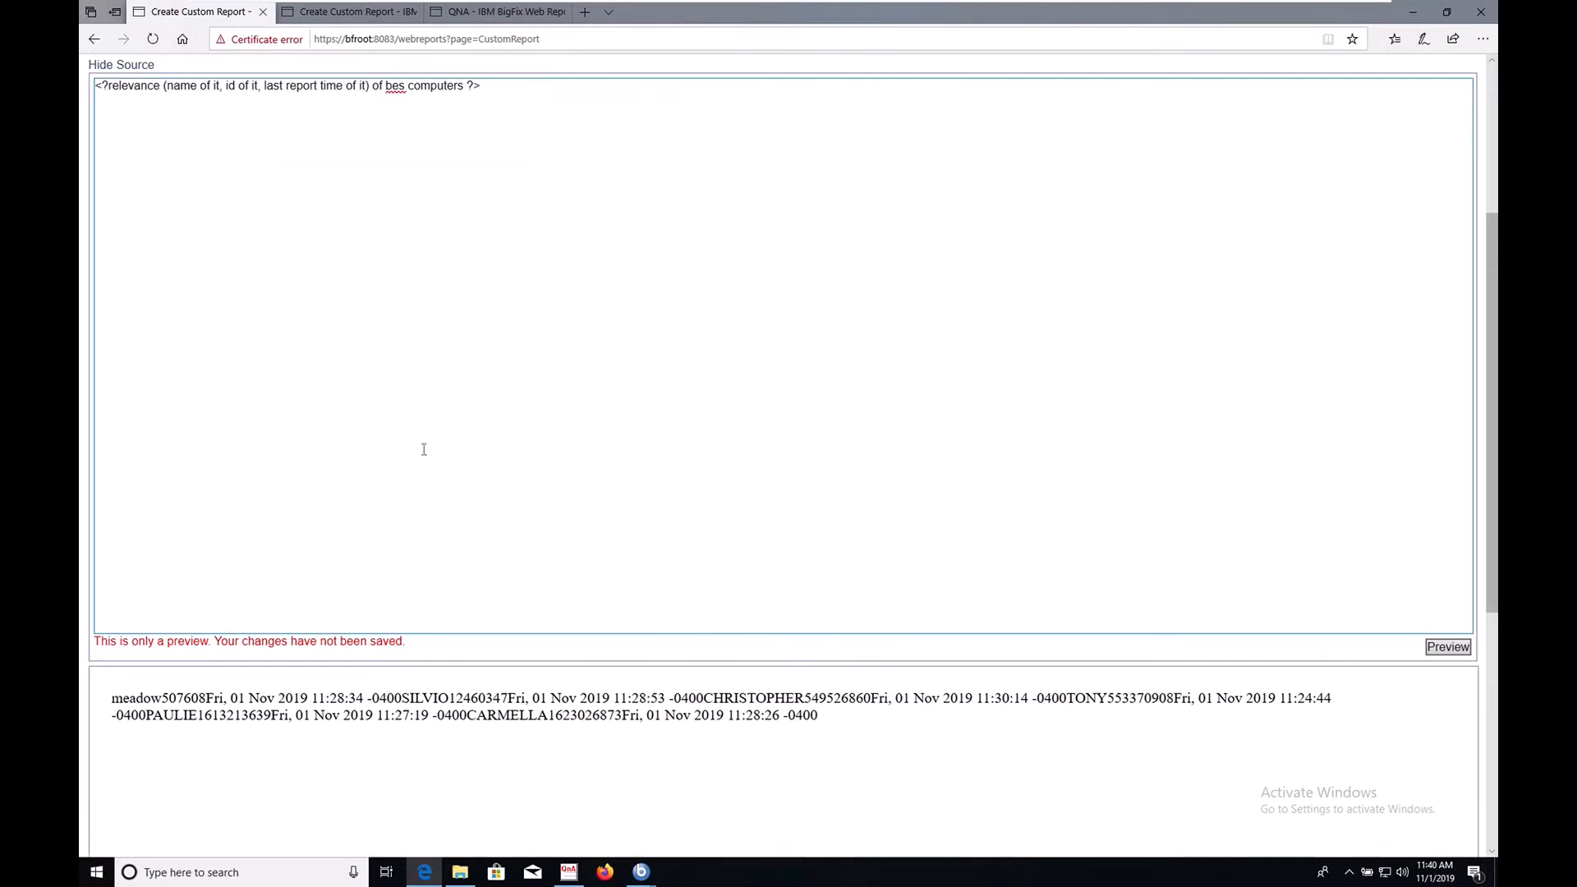
{"action": "mouse_move", "coordinate": [323, 360]}
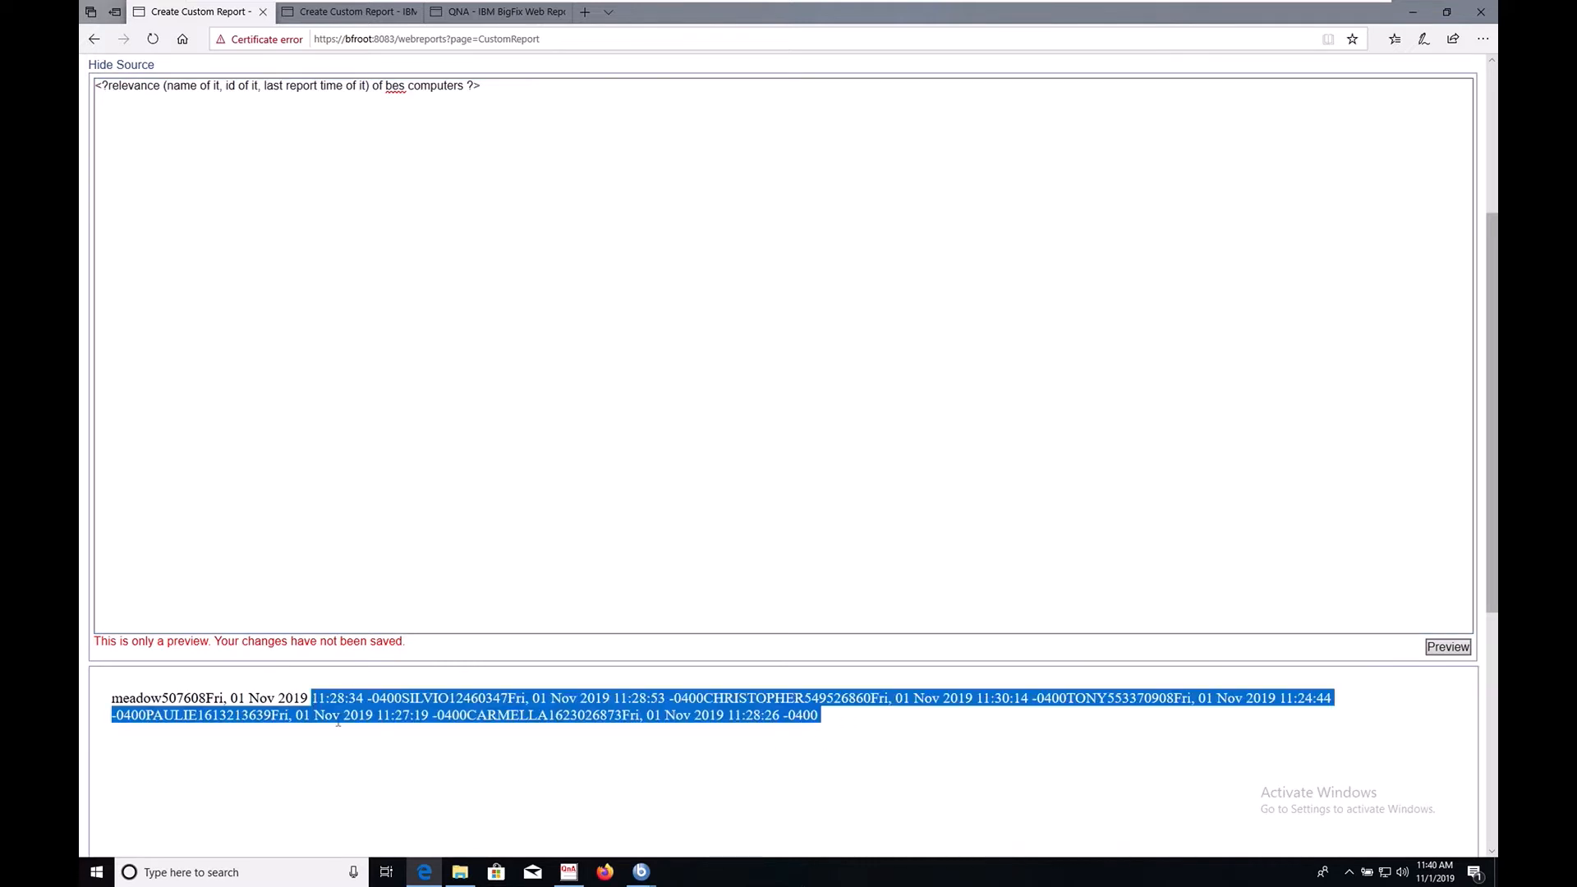
{"action": "left_click", "coordinate": [337, 722]}
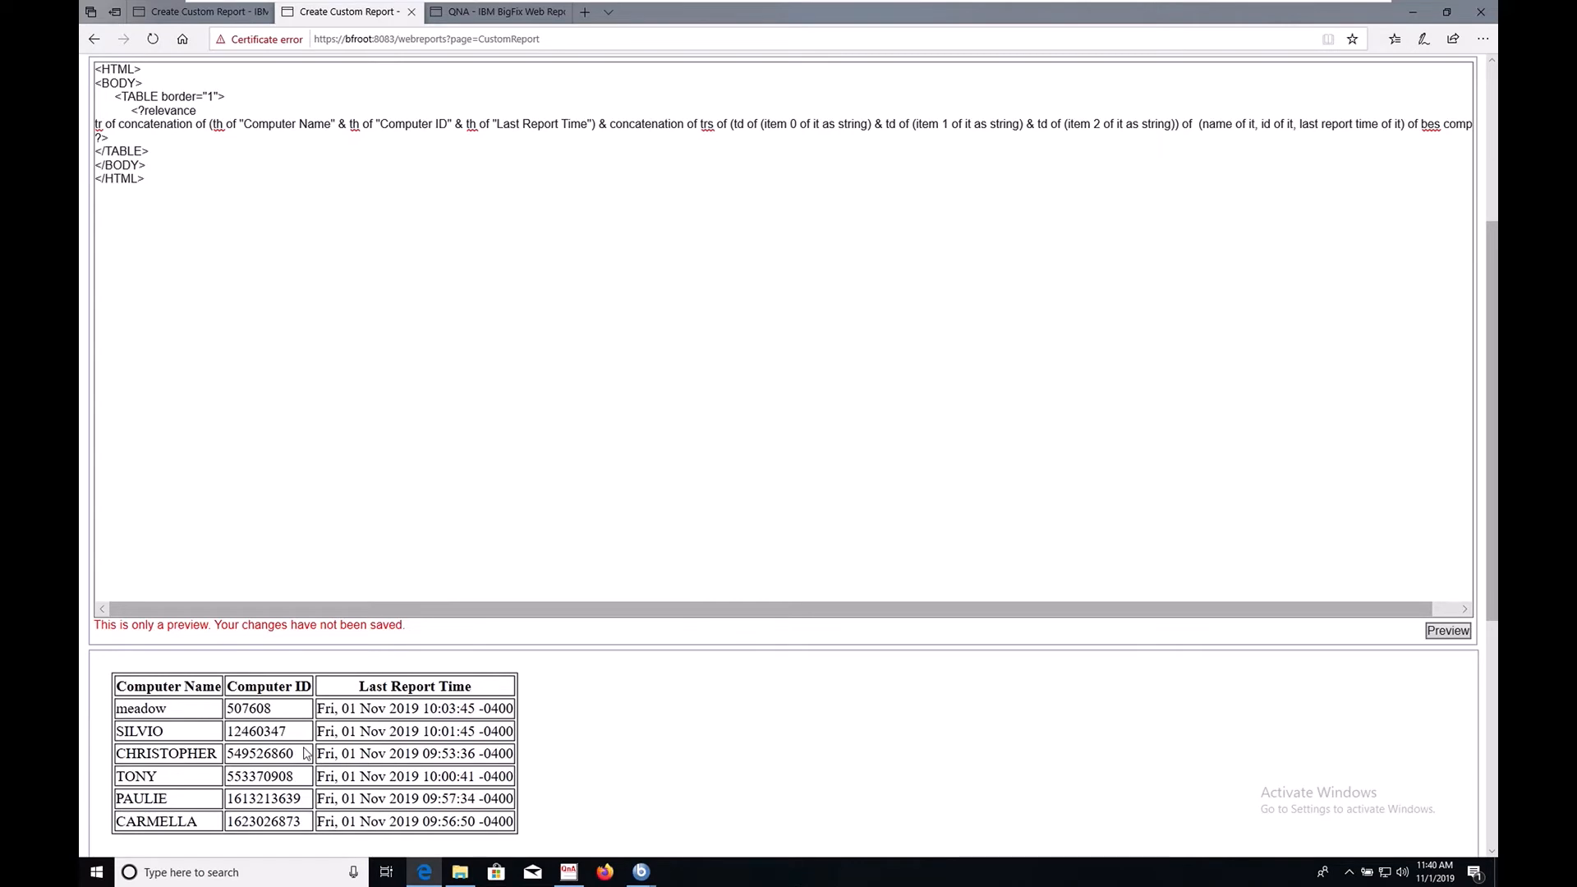
{"action": "left_click", "coordinate": [497, 11]}
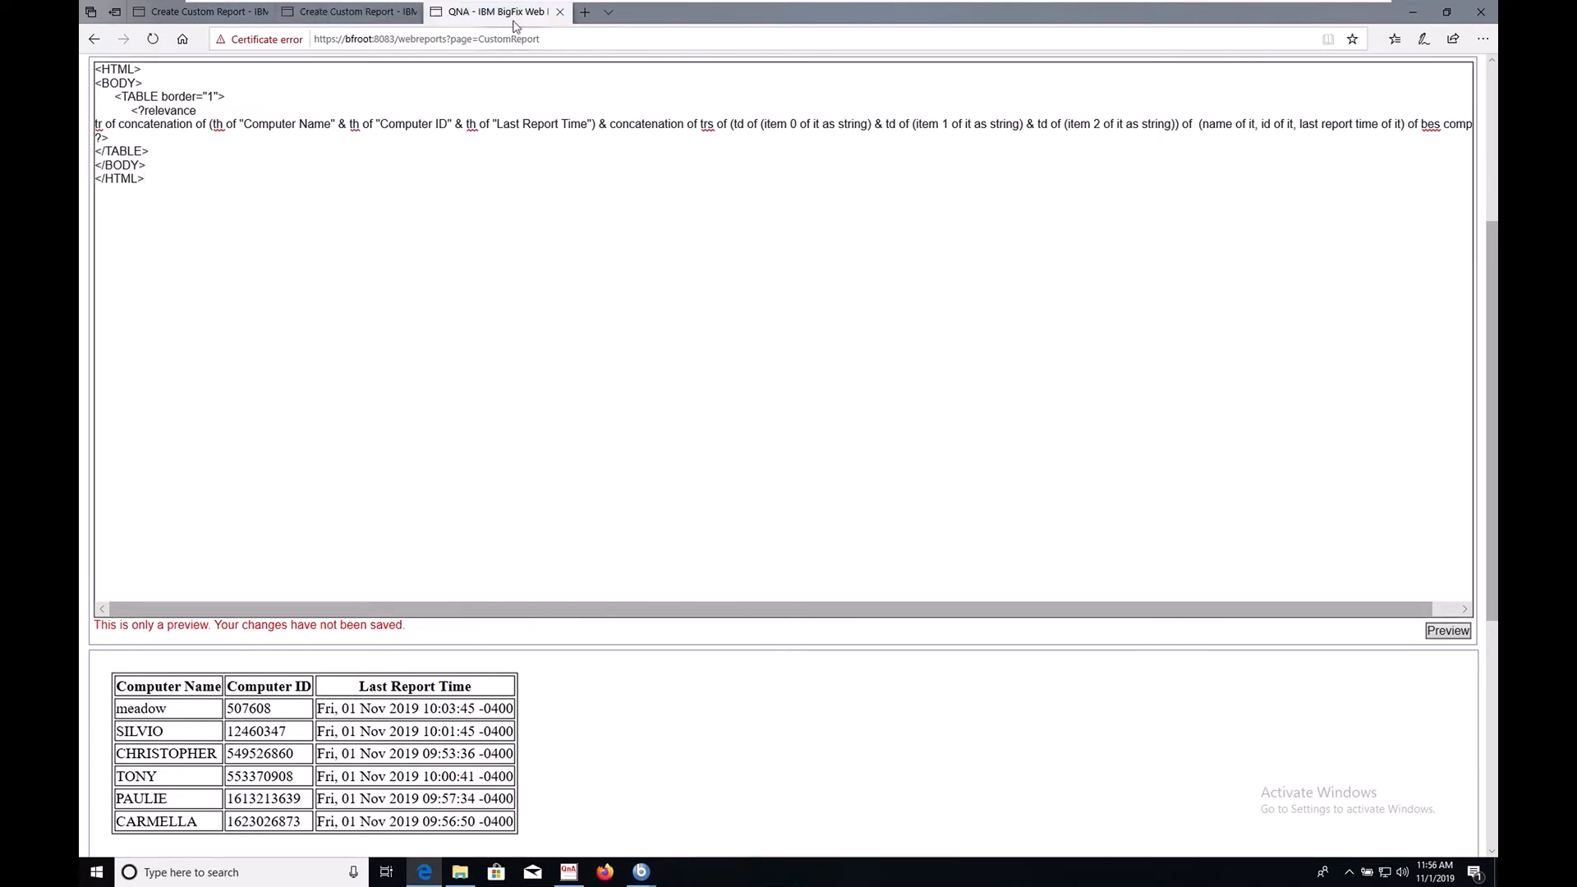
On the QNA page, highlight the first td expression and a td-wrapped name answer
{"action": "left_click", "coordinate": [493, 11]}
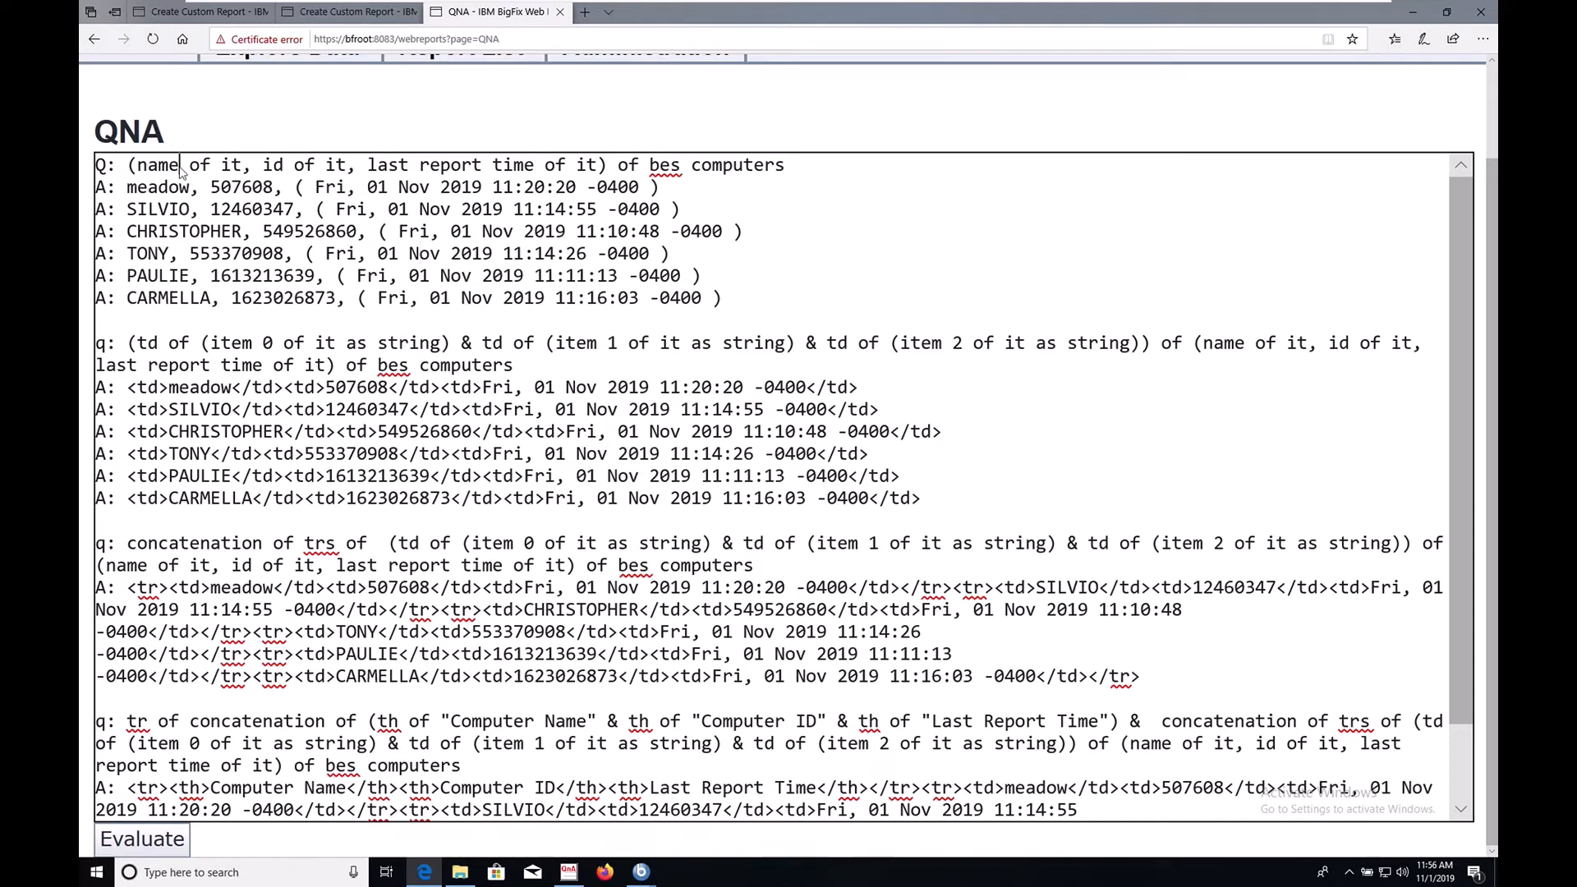
{"action": "double_click", "coordinate": [389, 165]}
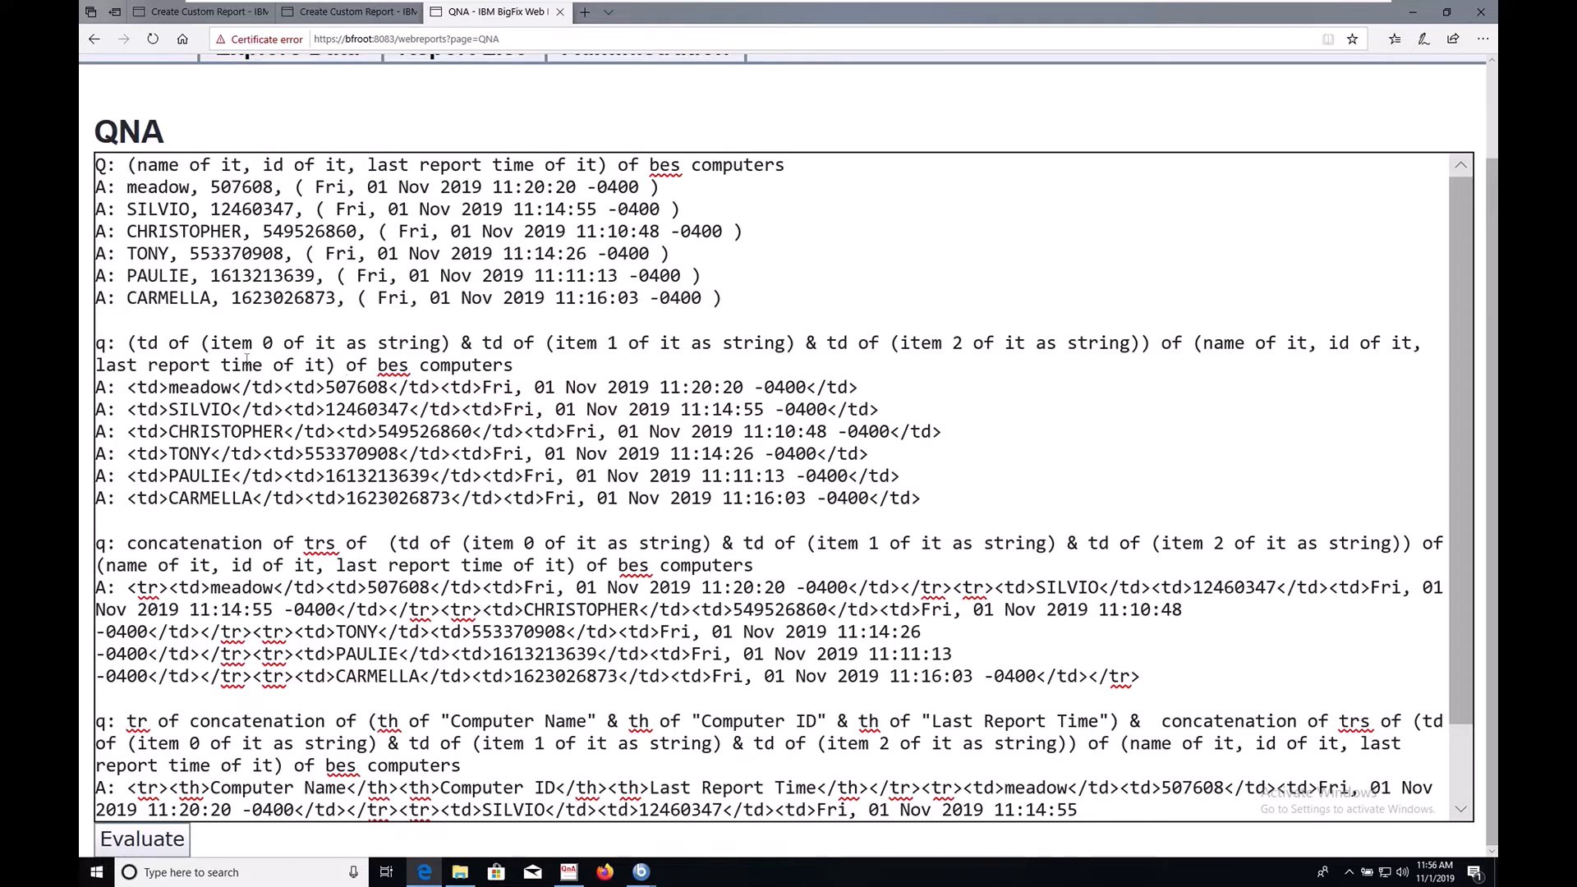
{"action": "left_click_drag", "start_coordinate": [137, 343], "coordinate": [345, 343]}
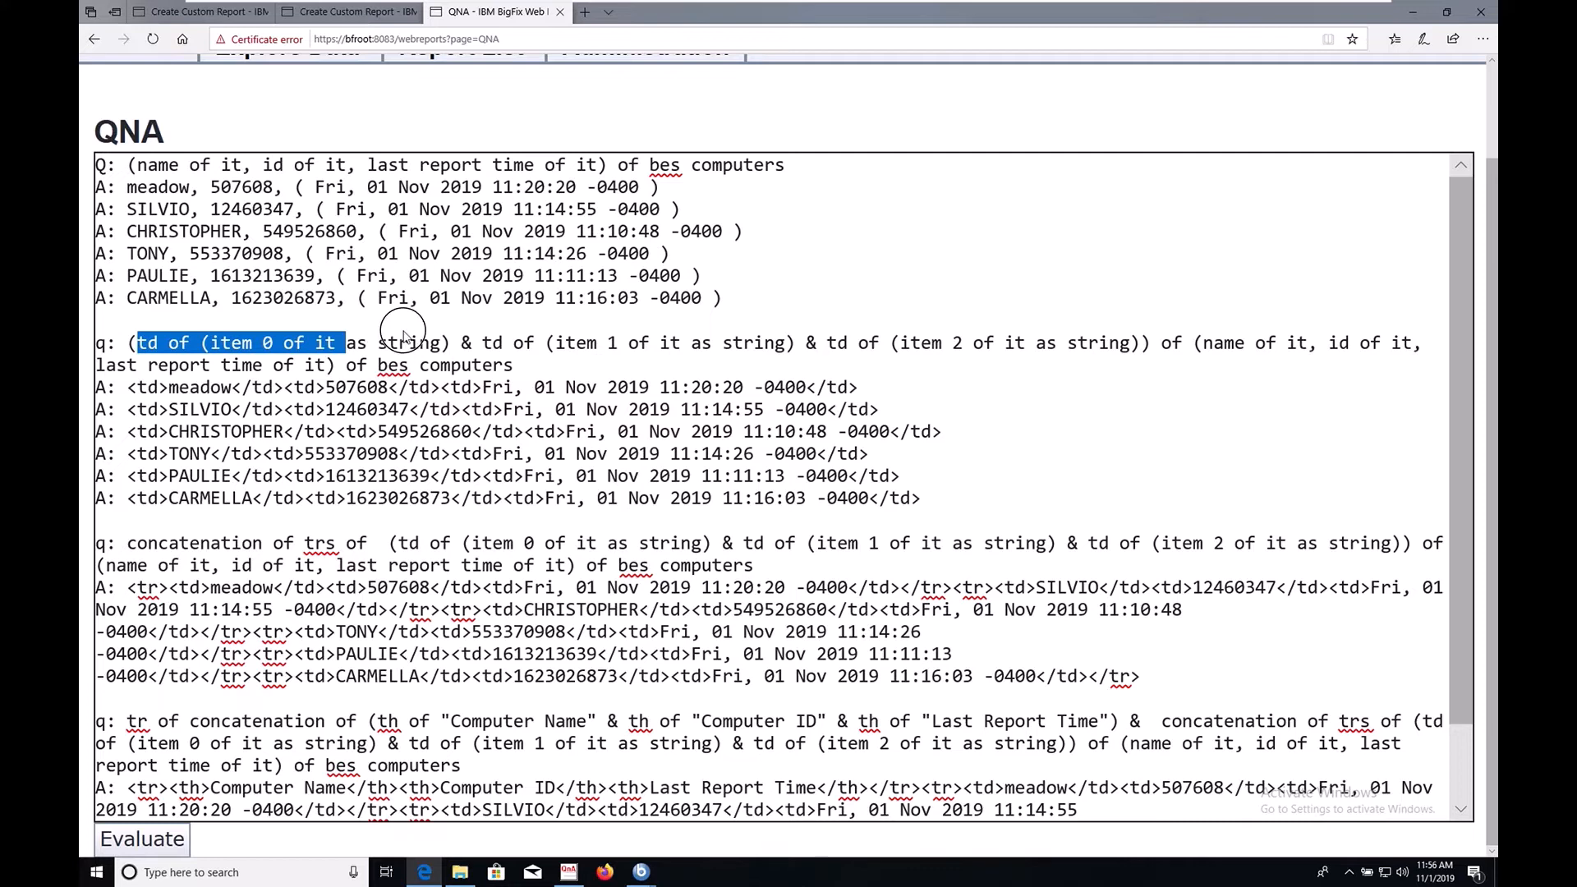
{"action": "left_click_drag", "start_coordinate": [342, 341], "coordinate": [452, 342]}
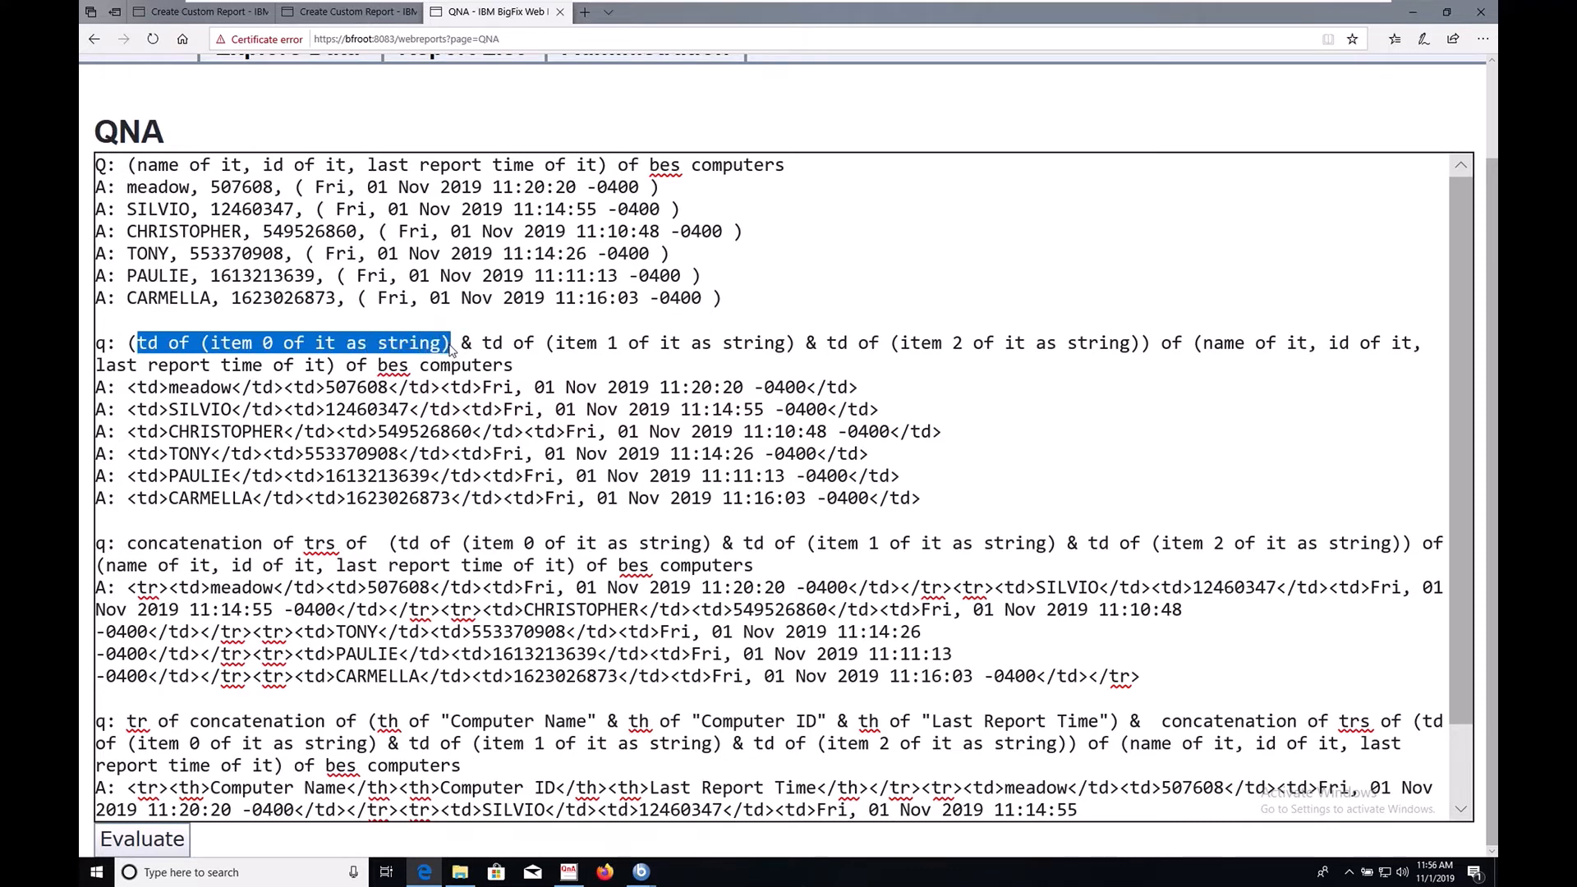
{"action": "scroll", "scroll_direction": "down", "scroll_amount": 3}
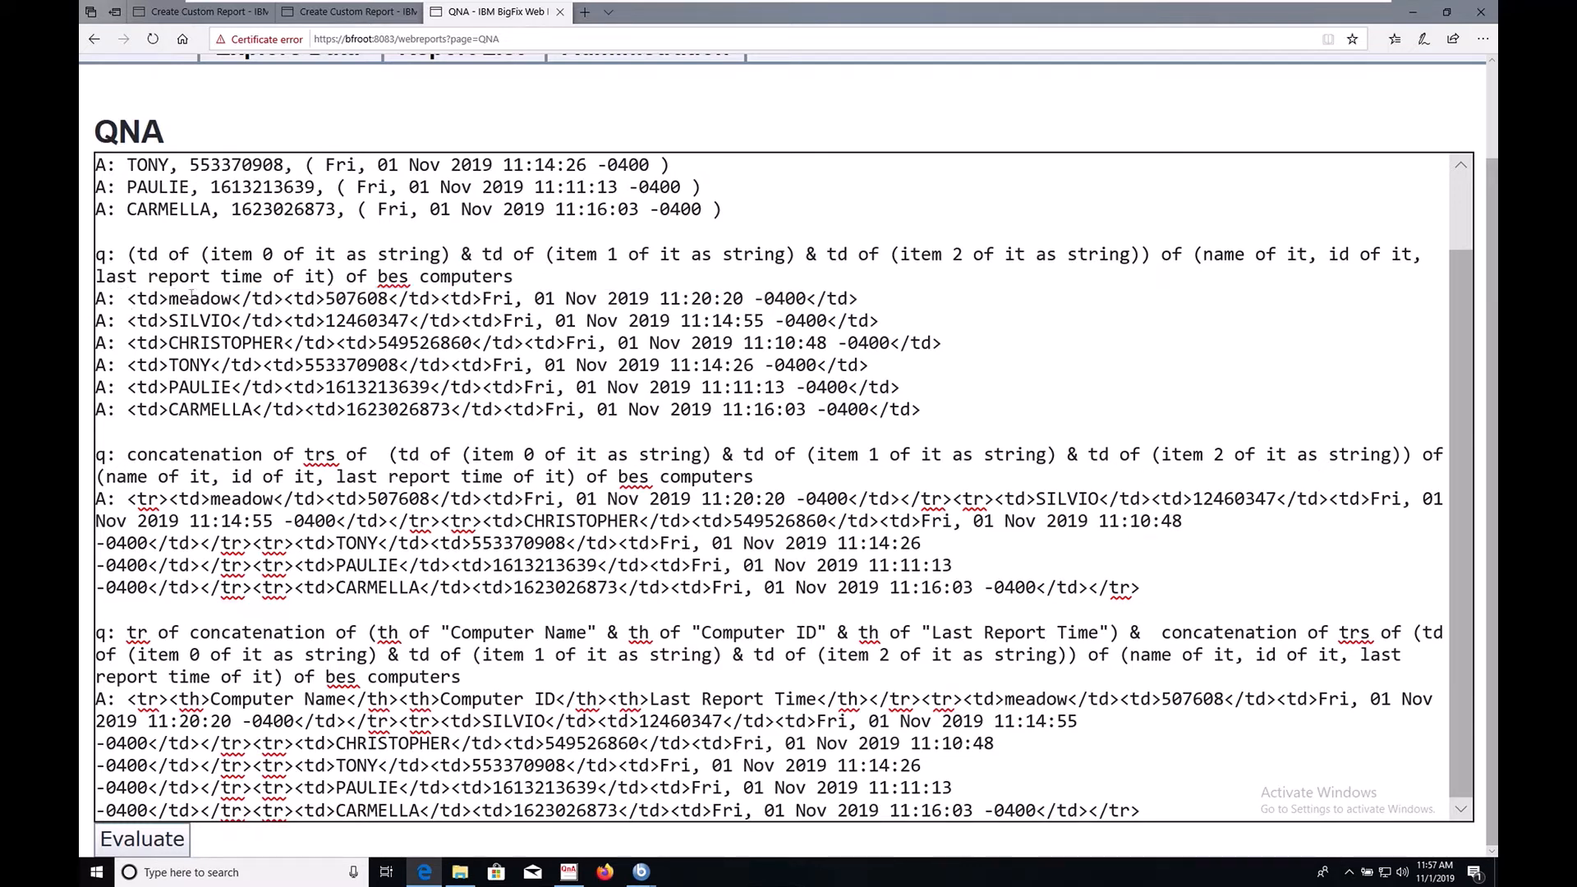
{"action": "double_click", "coordinate": [199, 297]}
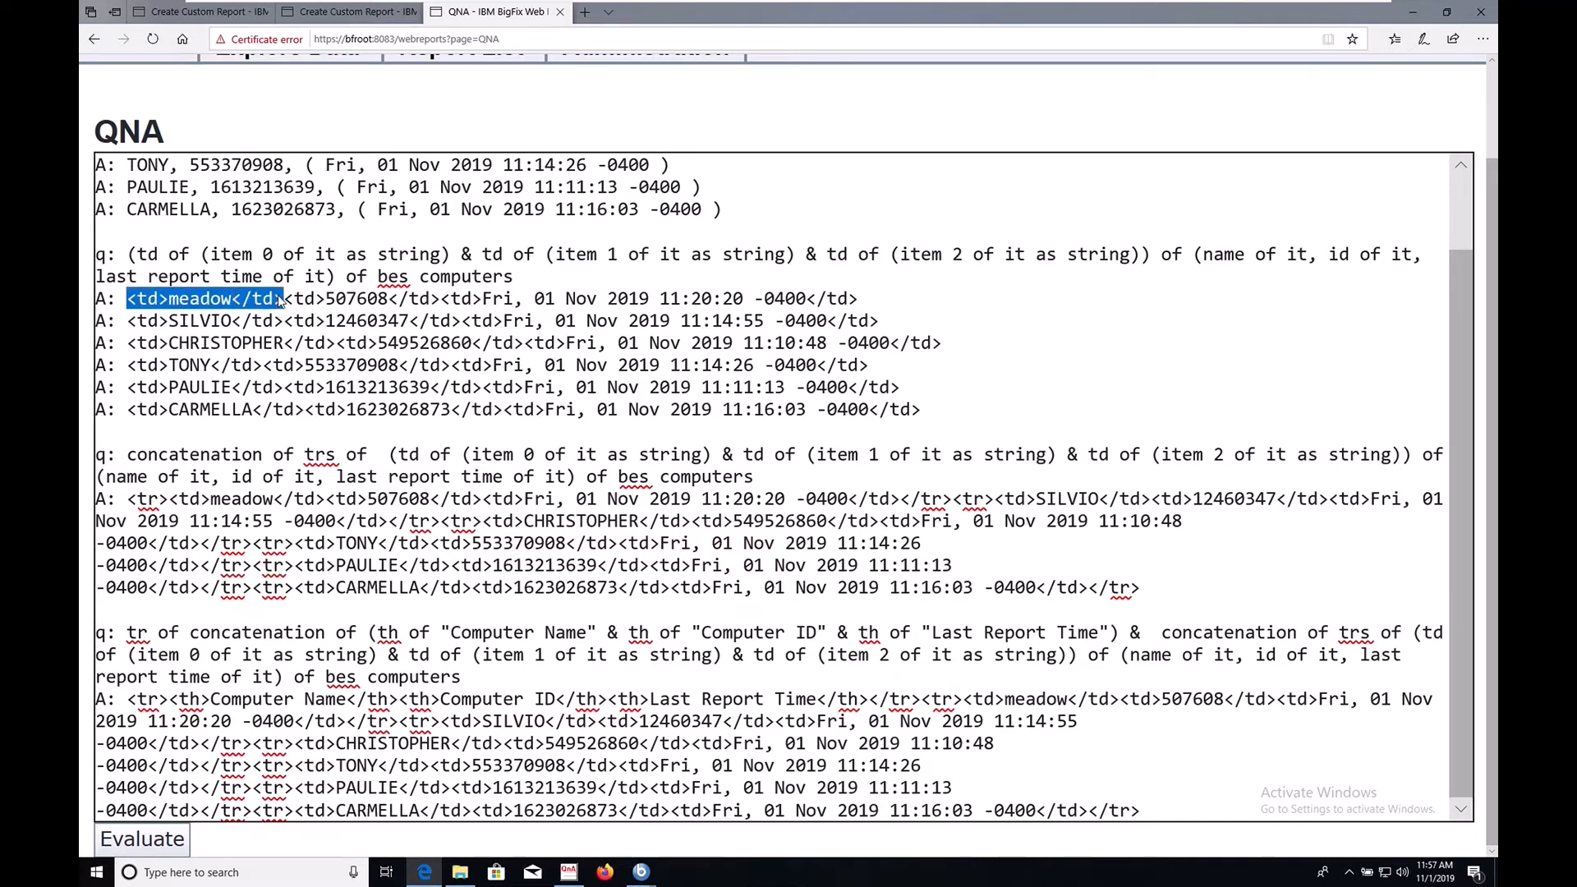
{"action": "left_click", "coordinate": [229, 387]}
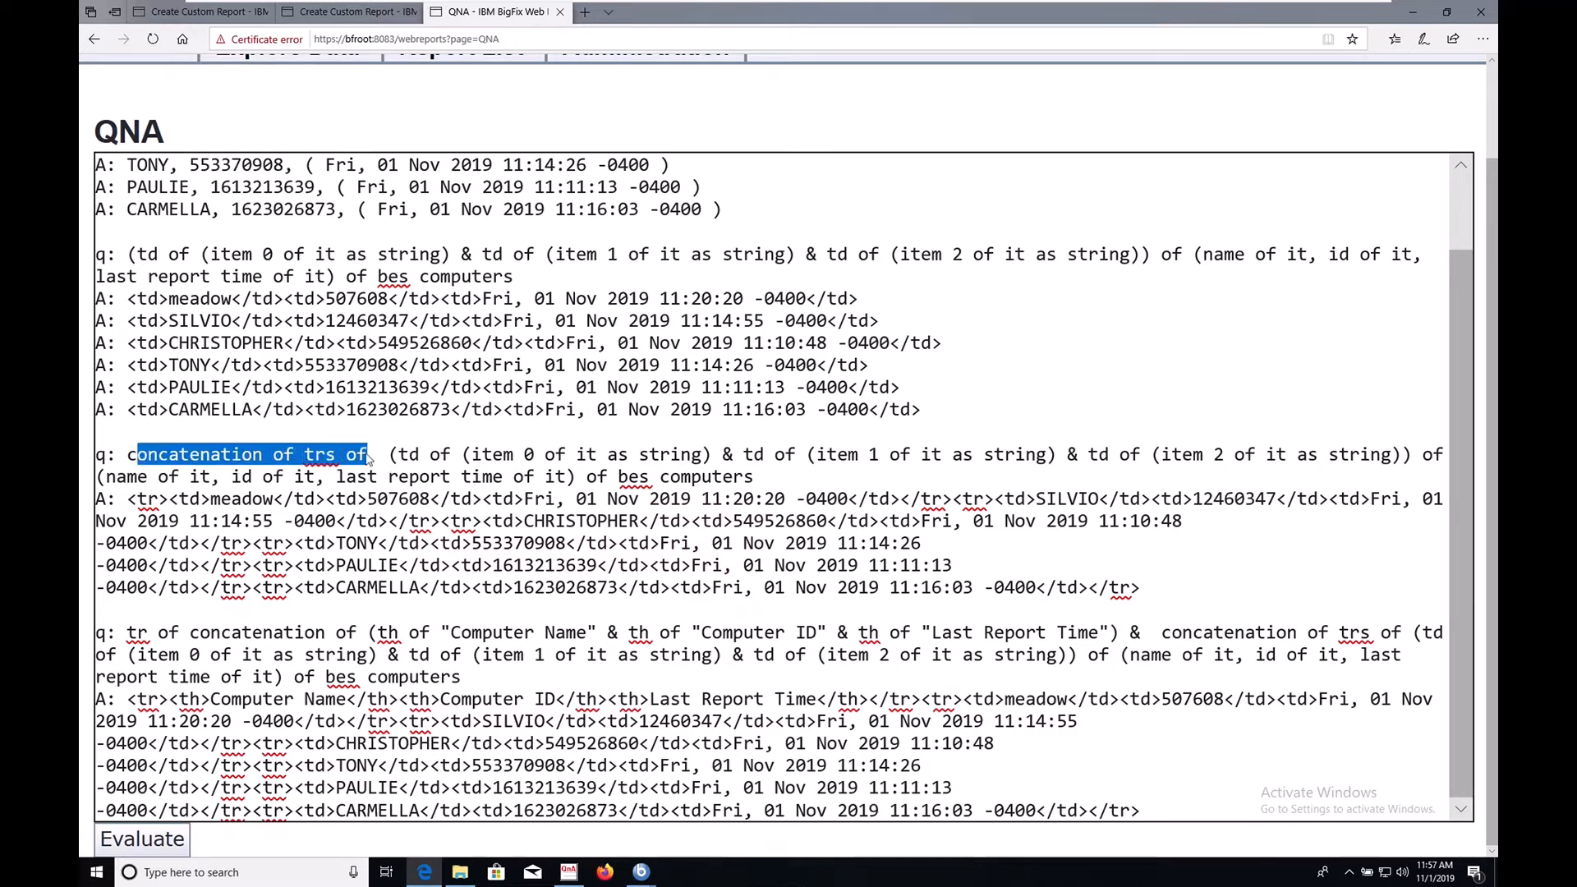
{"action": "left_click", "coordinate": [369, 454]}
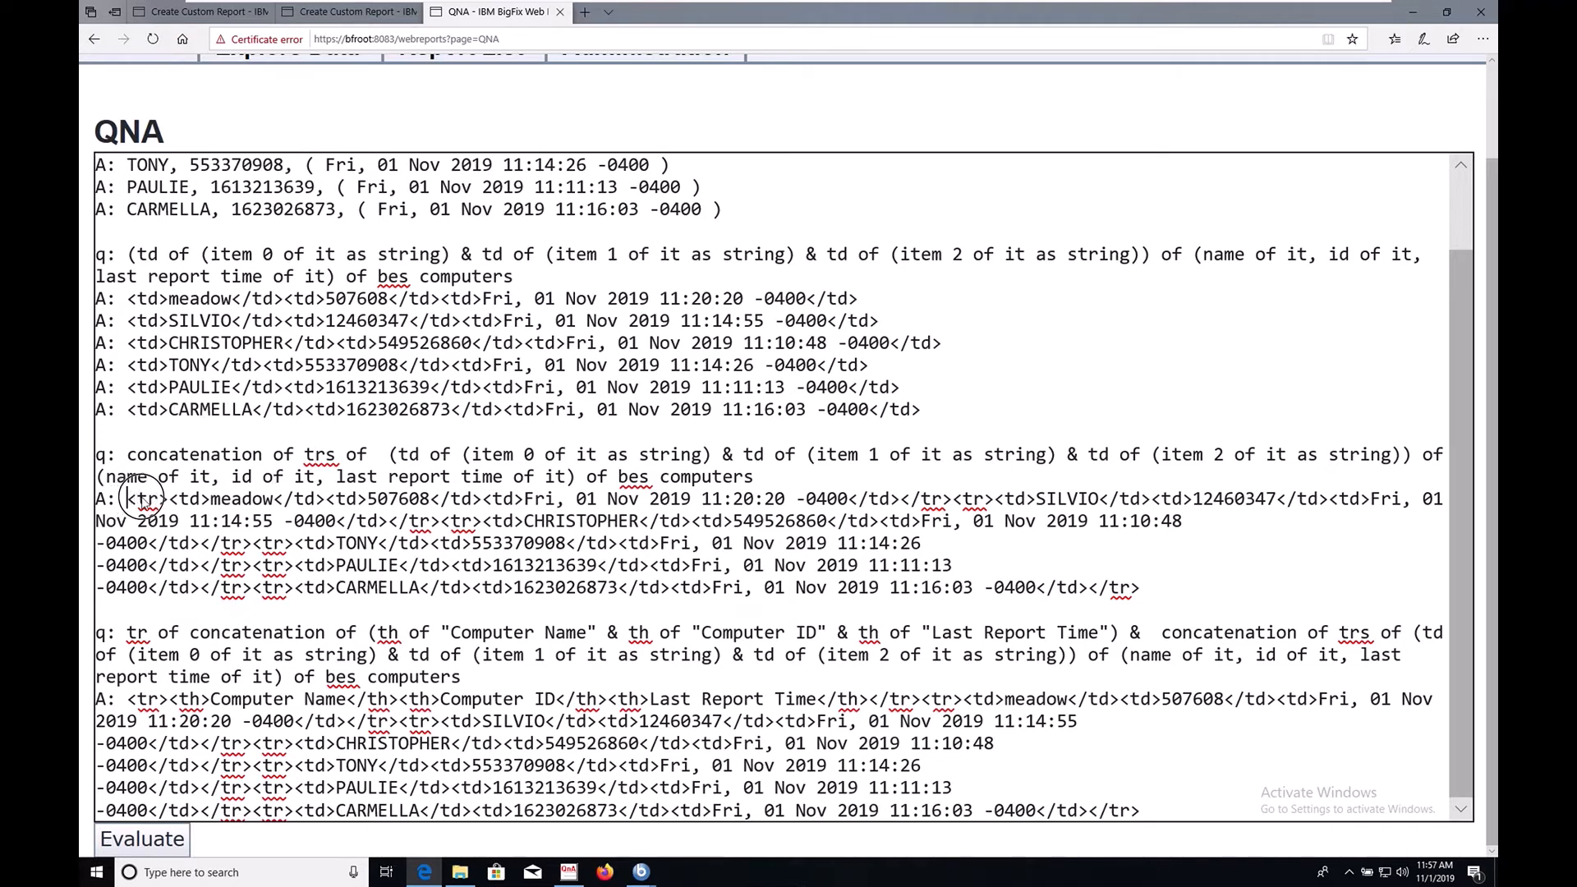
{"action": "double_click", "coordinate": [140, 499]}
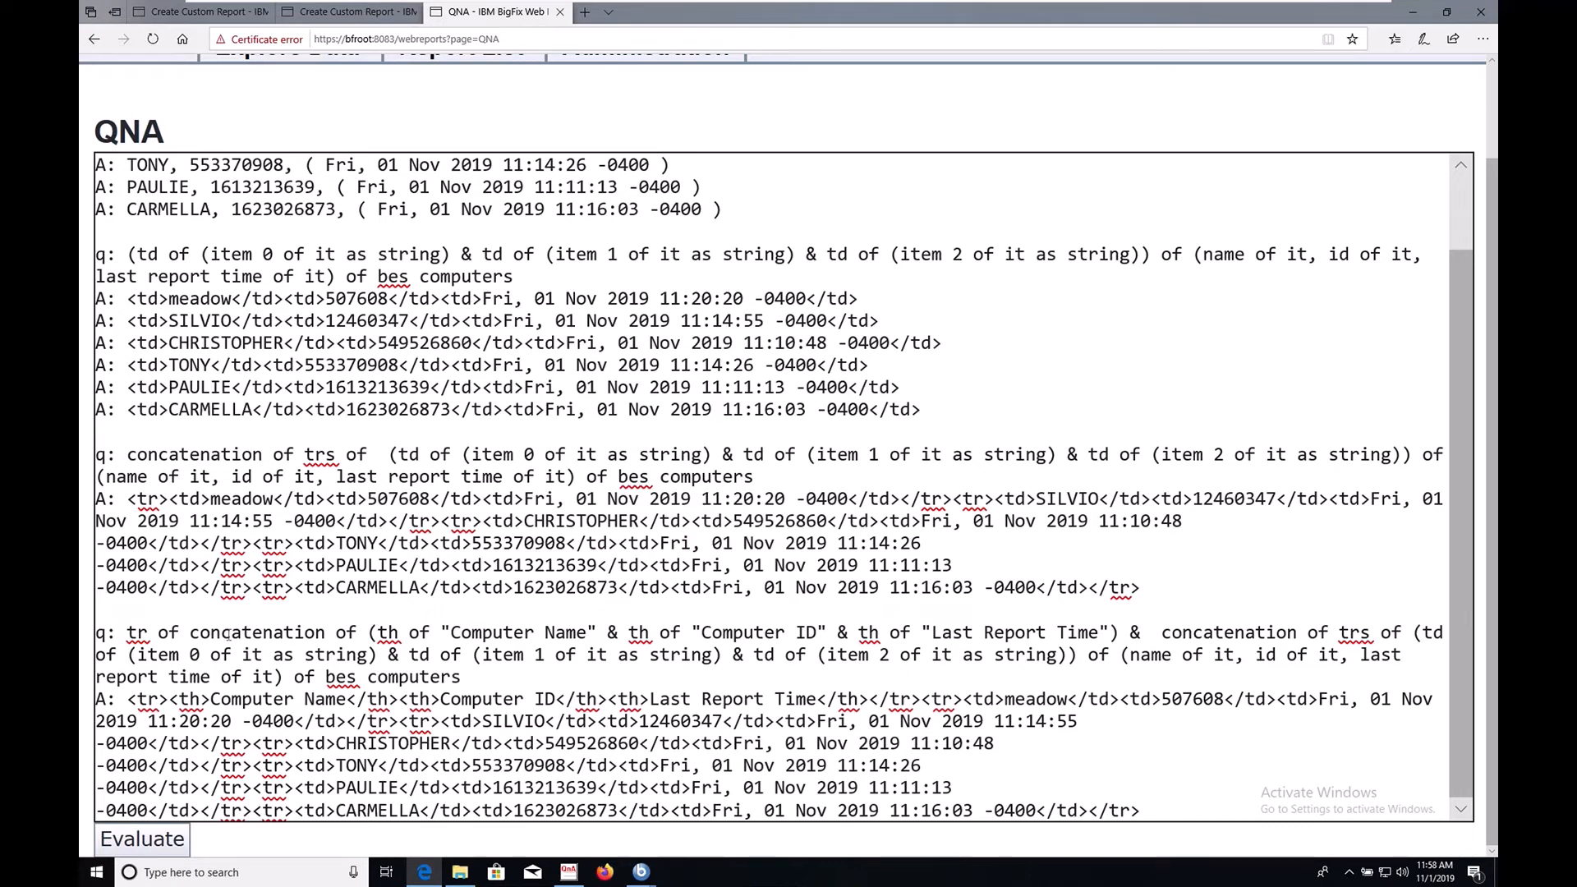
Select the last q: line combining the th header row with concatenated computer rows
{"action": "double_click", "coordinate": [157, 632]}
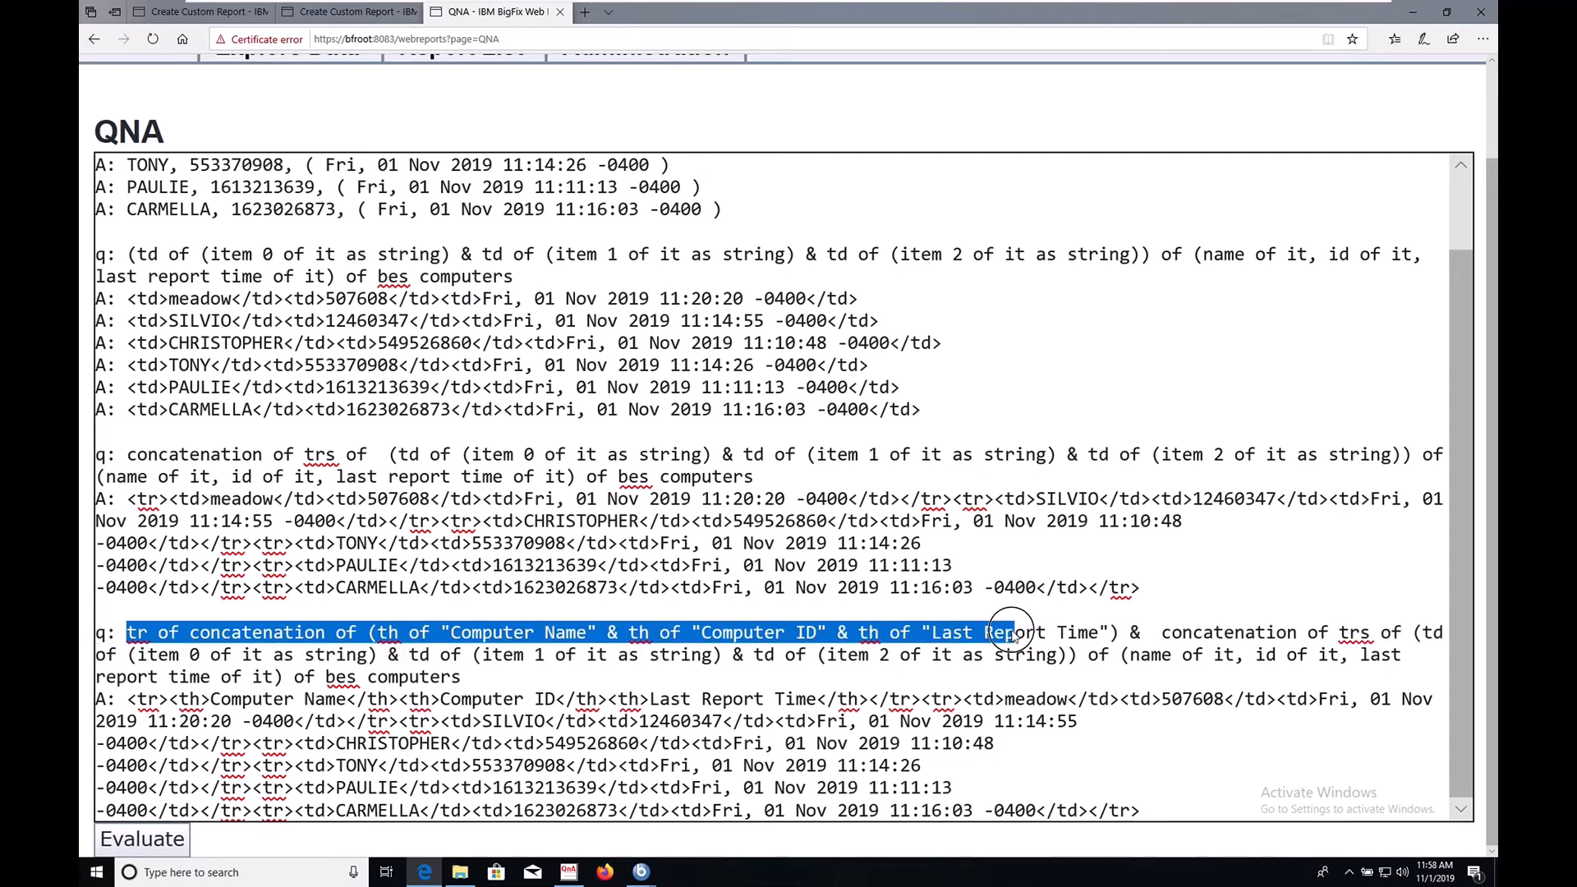
{"action": "left_click", "coordinate": [1132, 632]}
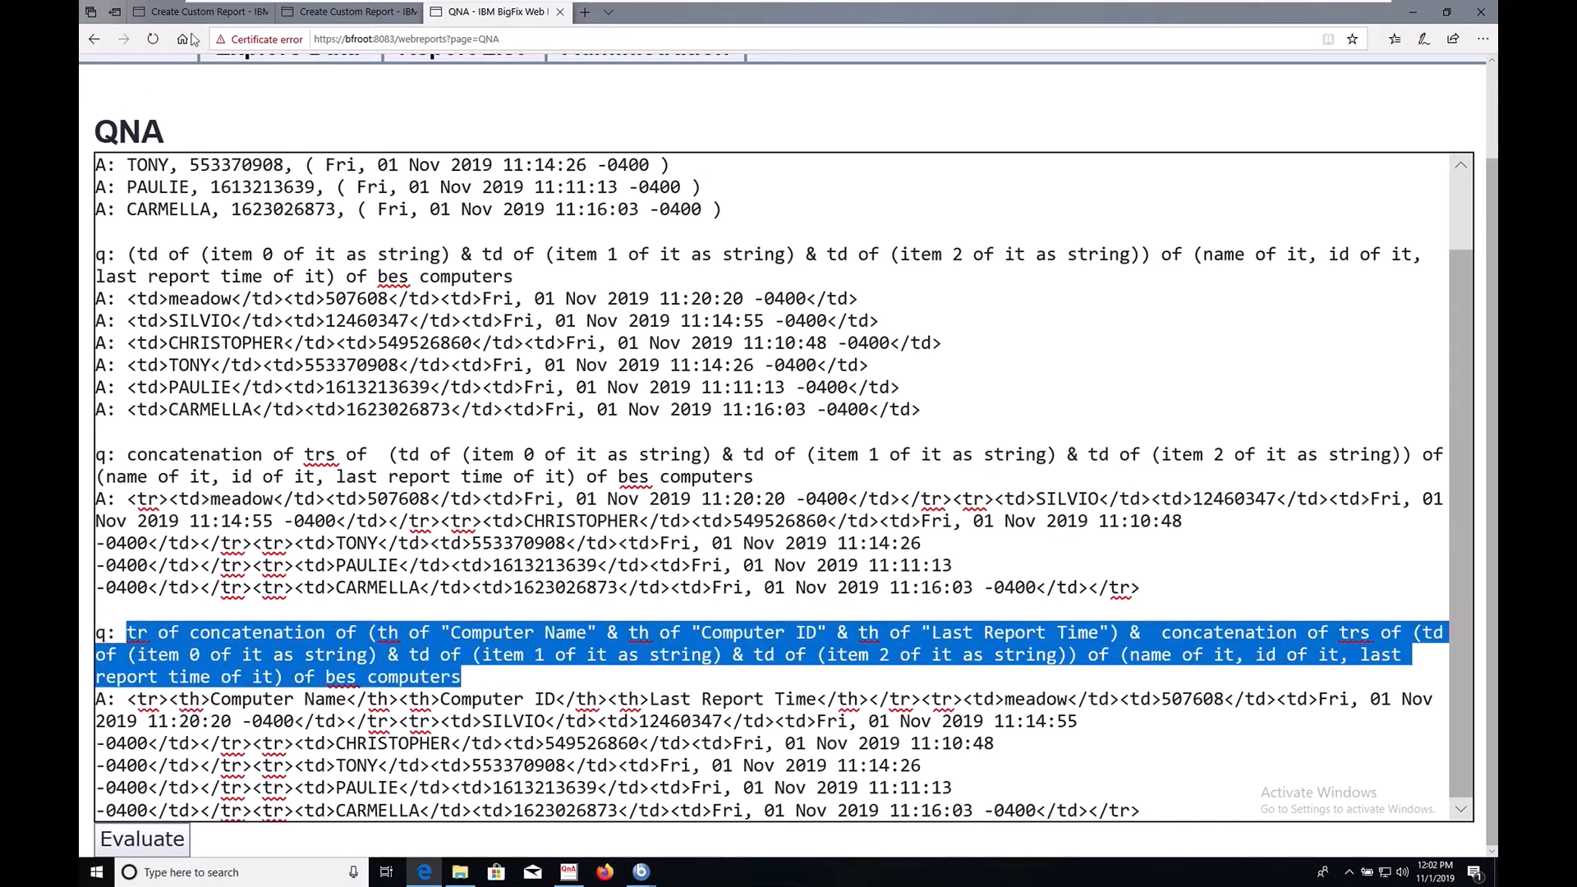
Preview the first custom report draft's run-together header and computer rows output
{"action": "left_click", "coordinate": [198, 11]}
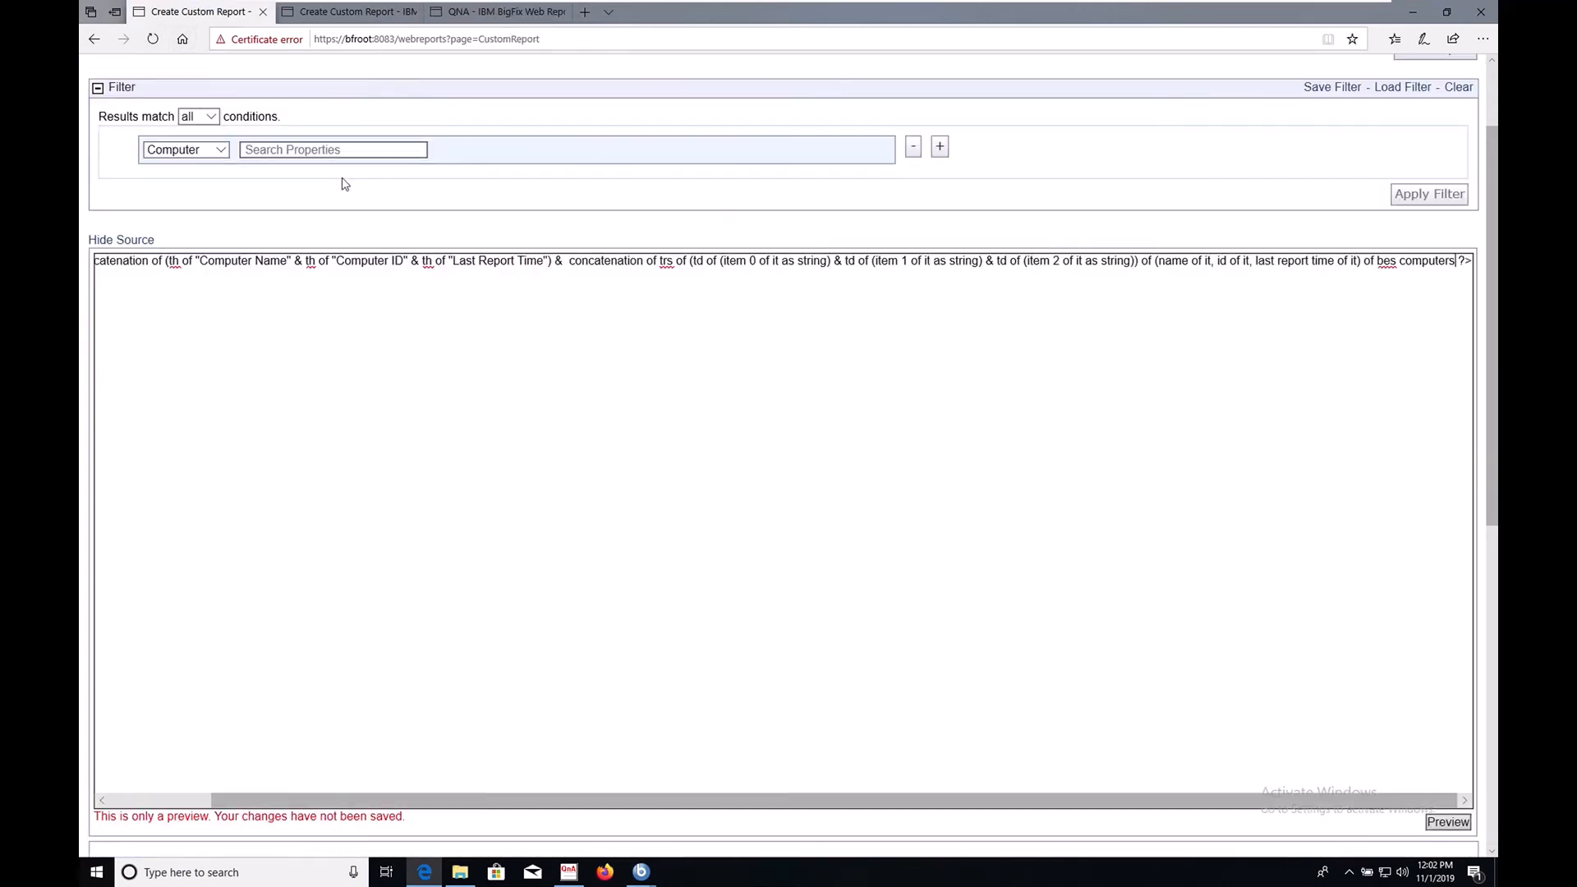
{"action": "left_click", "coordinate": [1448, 822]}
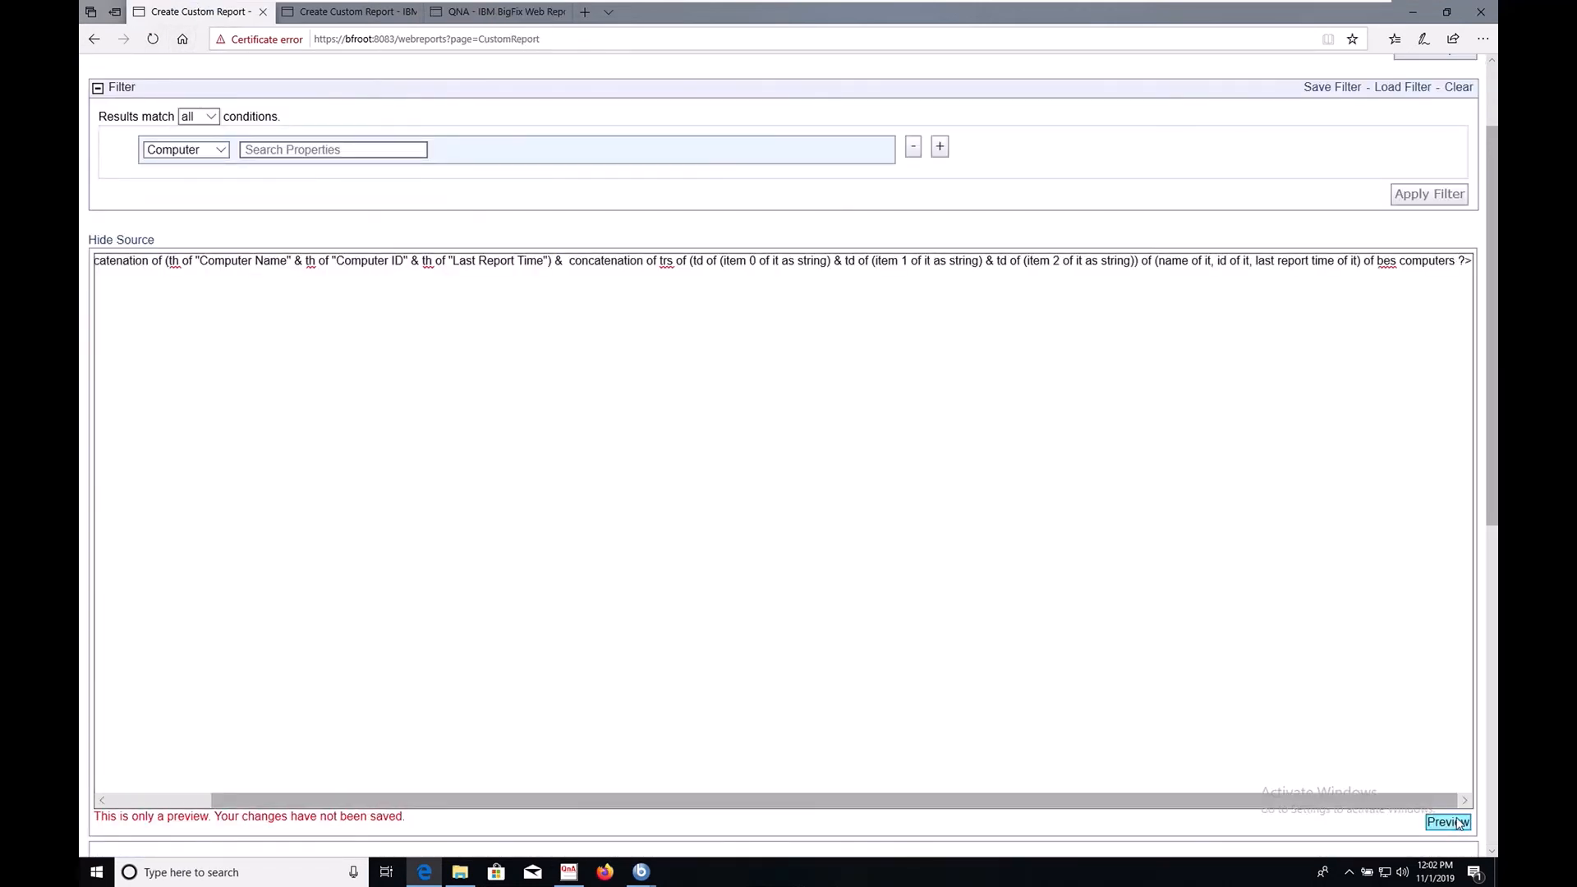
{"action": "left_click", "coordinate": [1449, 822]}
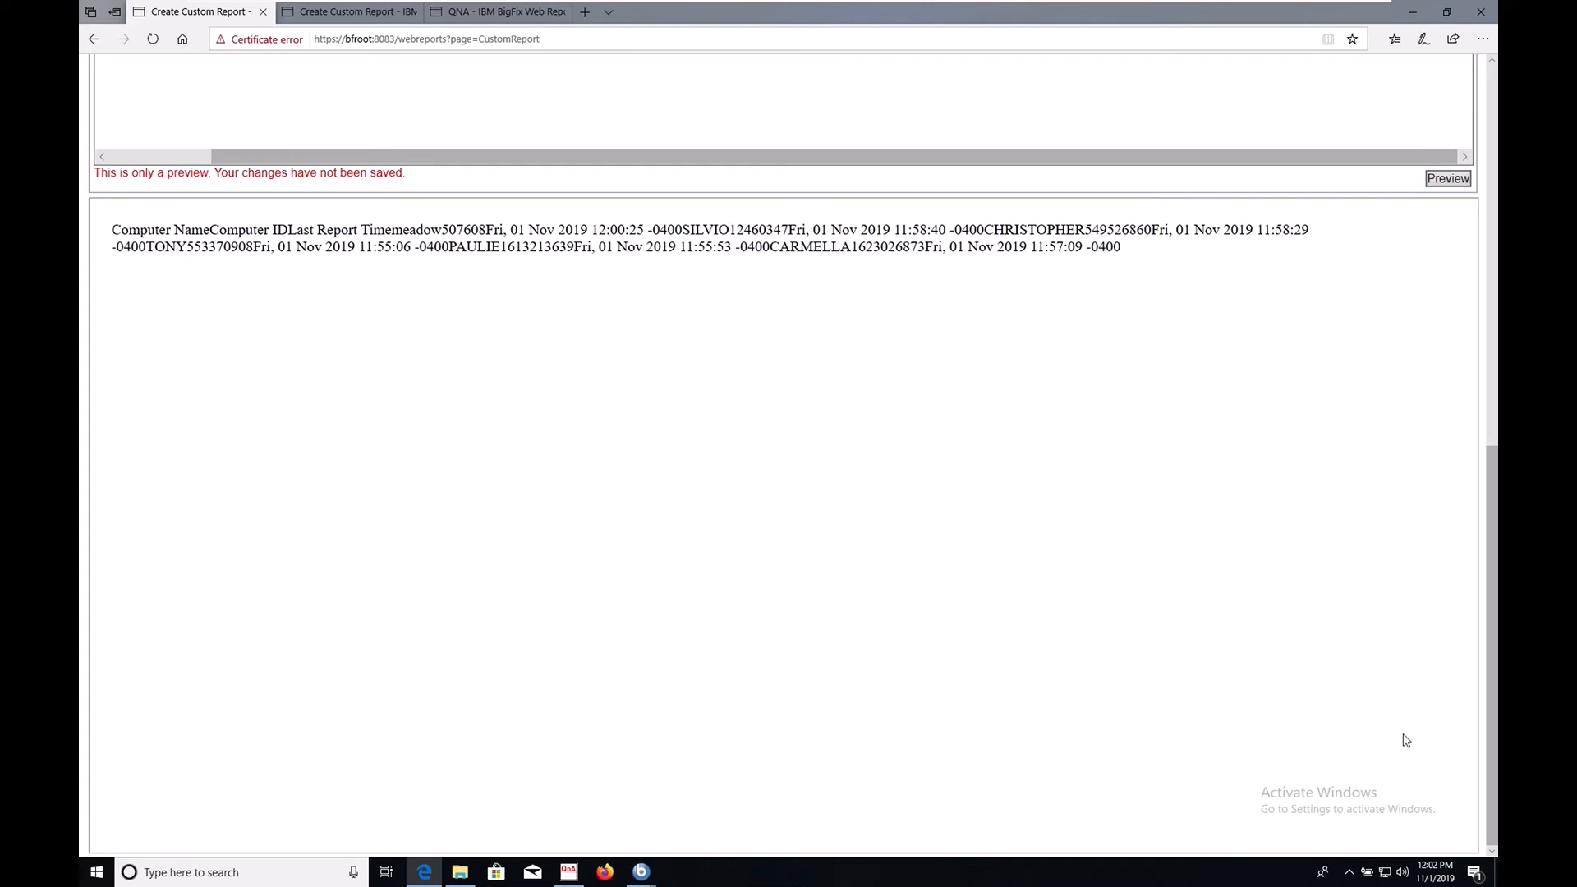
{"action": "mouse_move", "coordinate": [875, 593]}
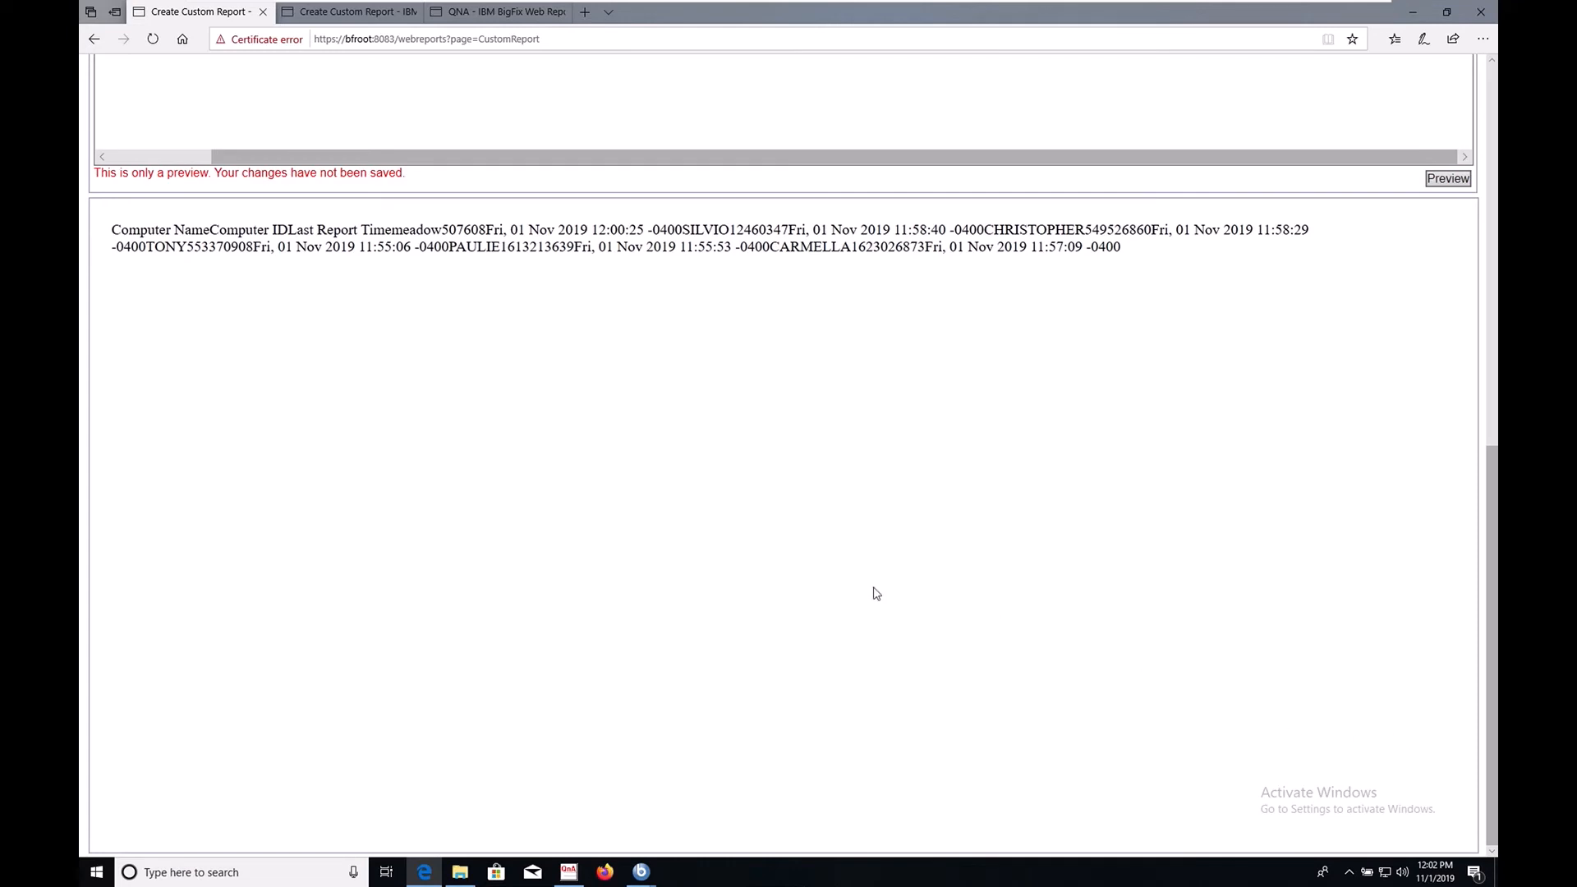
{"action": "left_click", "coordinate": [347, 11]}
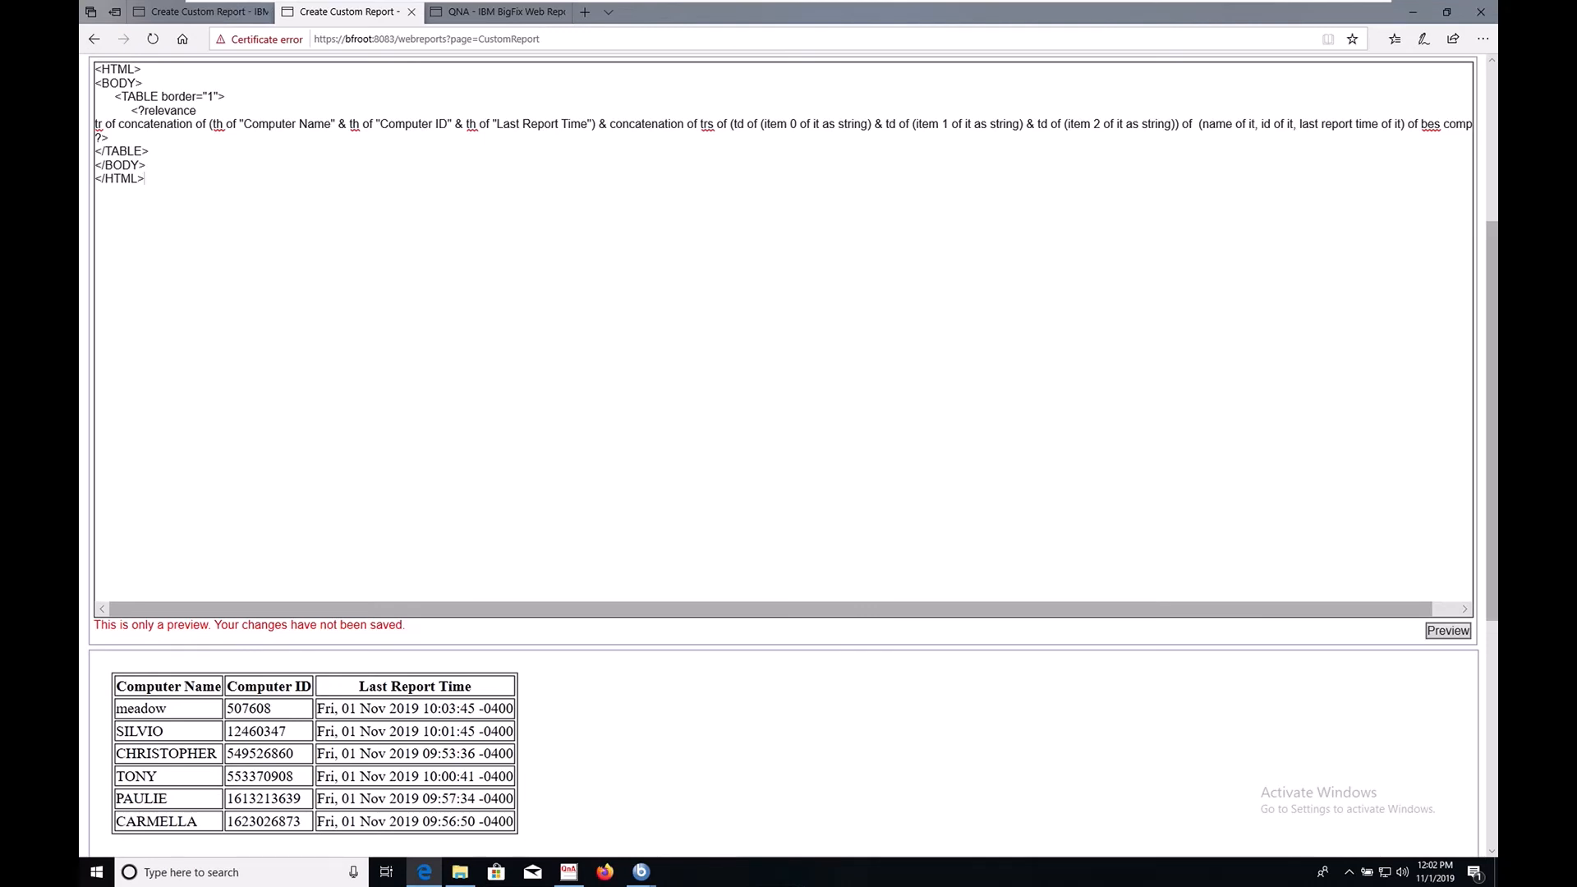
Place the cursor at the end of the second draft's bordered-table HTML source
{"action": "left_click", "coordinate": [144, 178]}
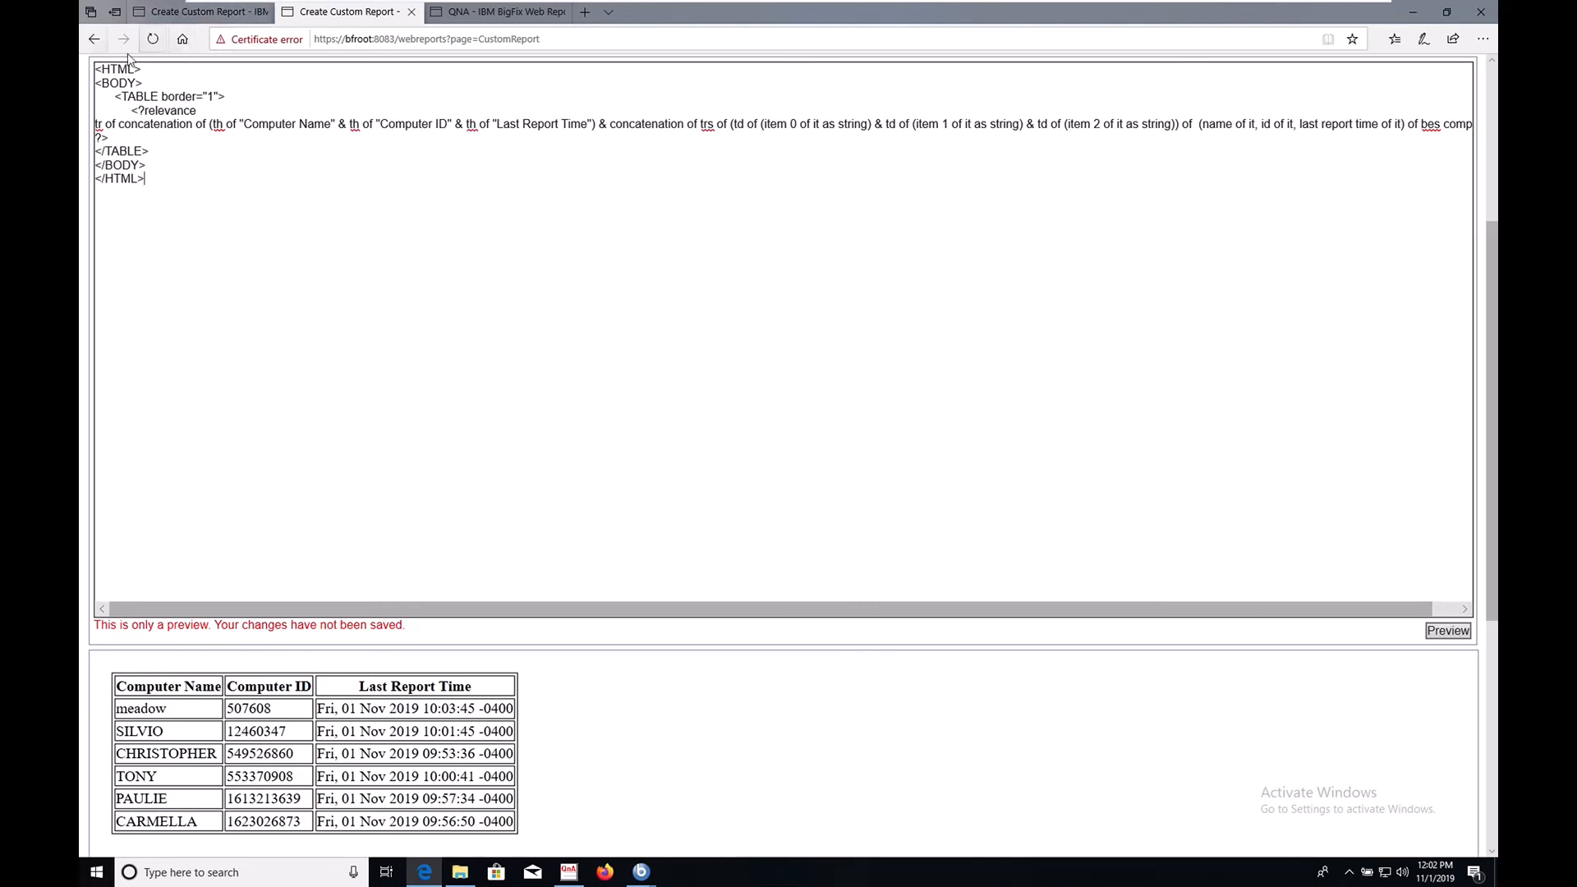